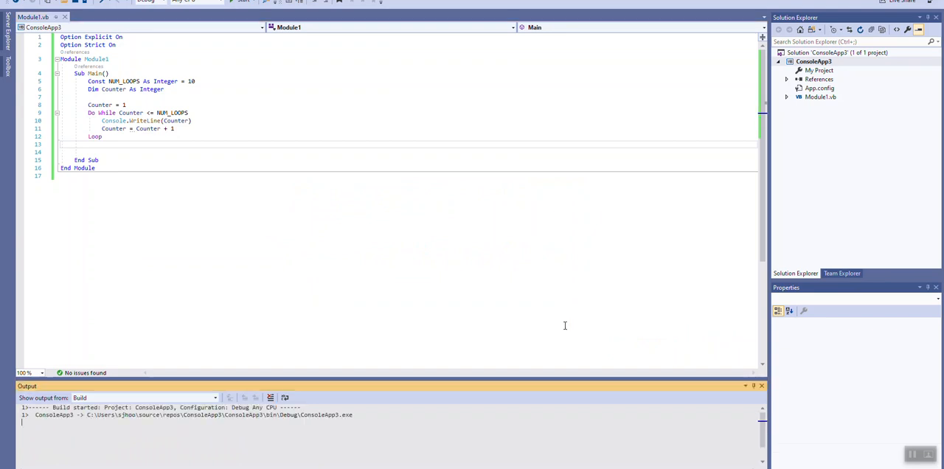
- Close the counting output and rewrite the loop as For Counter = 1 To NUM_LOOPS Step 1
{"action": "left_click", "coordinate": [245, 1]}
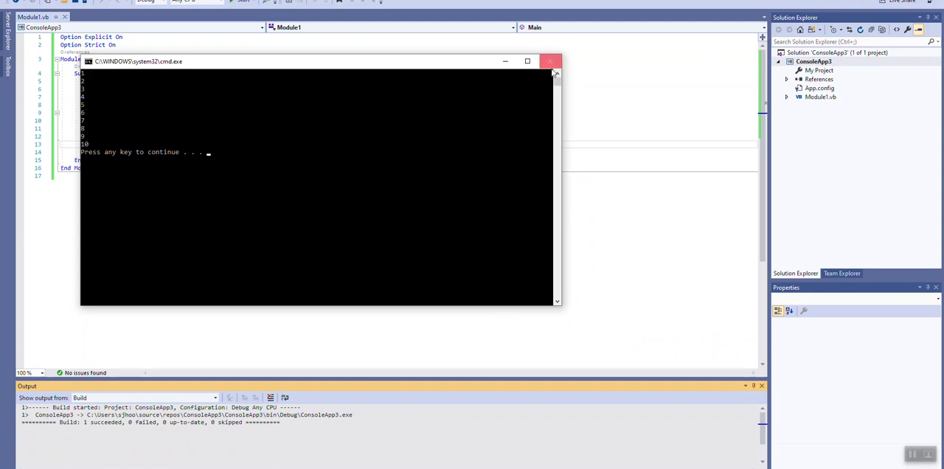
{"action": "left_click", "coordinate": [550, 61]}
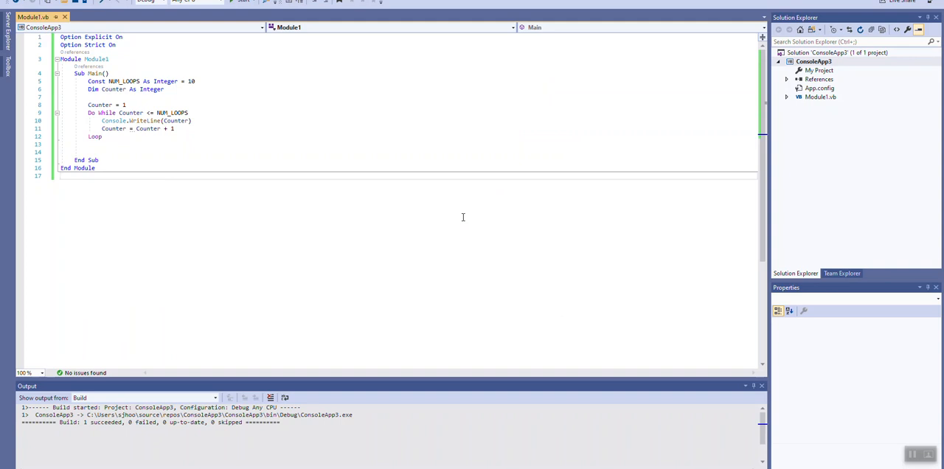
{"action": "mouse_move", "coordinate": [118, 156]}
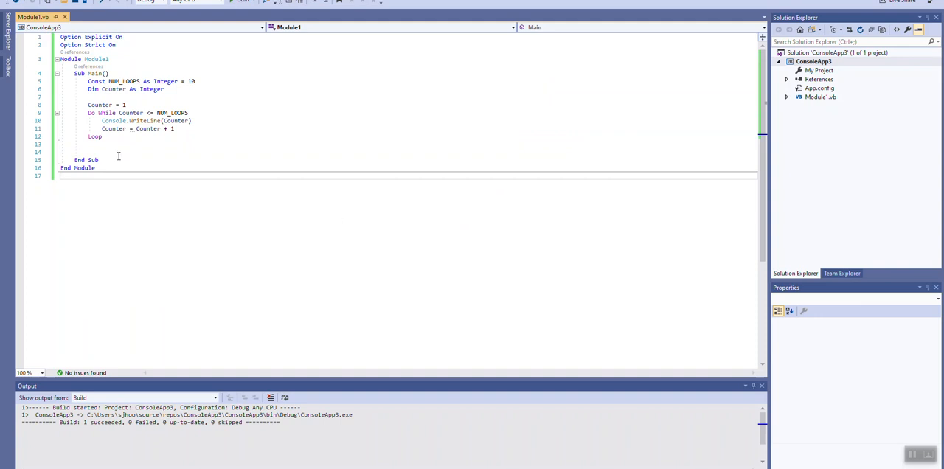
{"action": "left_click", "coordinate": [88, 89]}
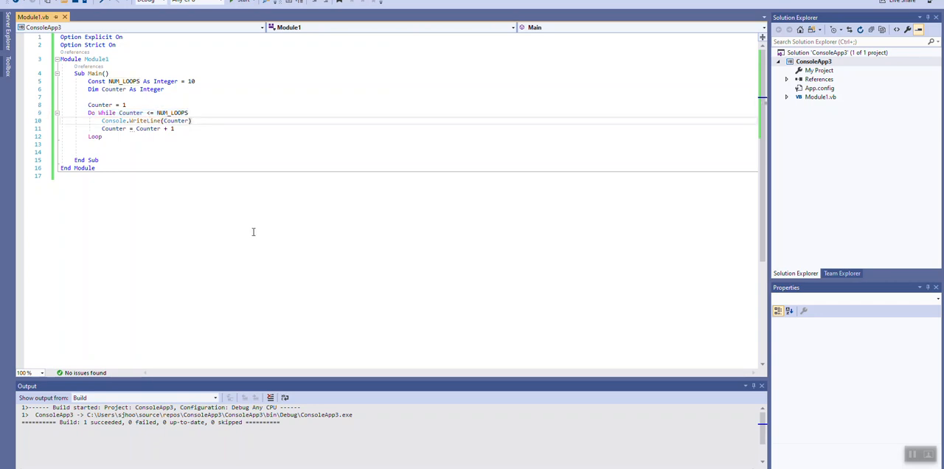
{"action": "left_click", "coordinate": [193, 120]}
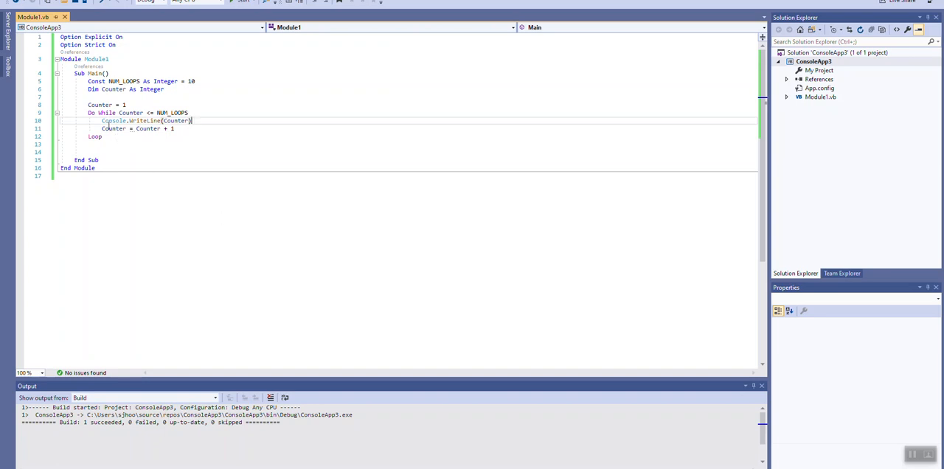
{"action": "mouse_move", "coordinate": [176, 121]}
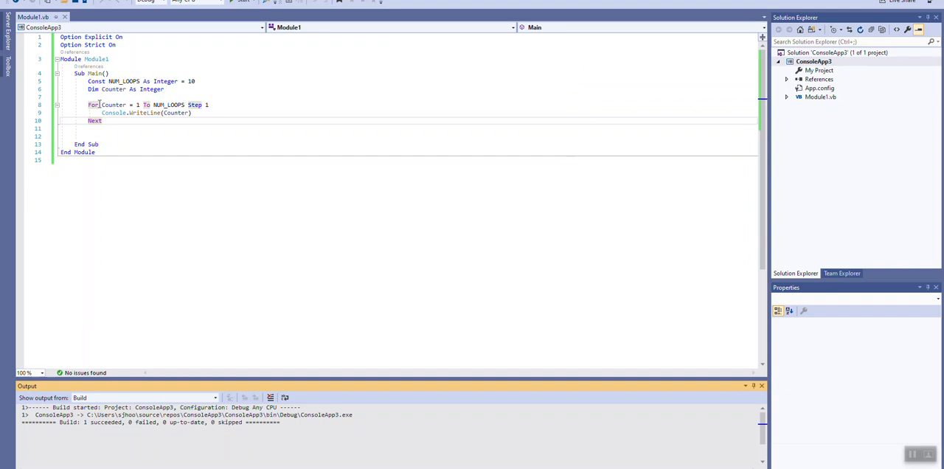
{"action": "double_click", "coordinate": [169, 105]}
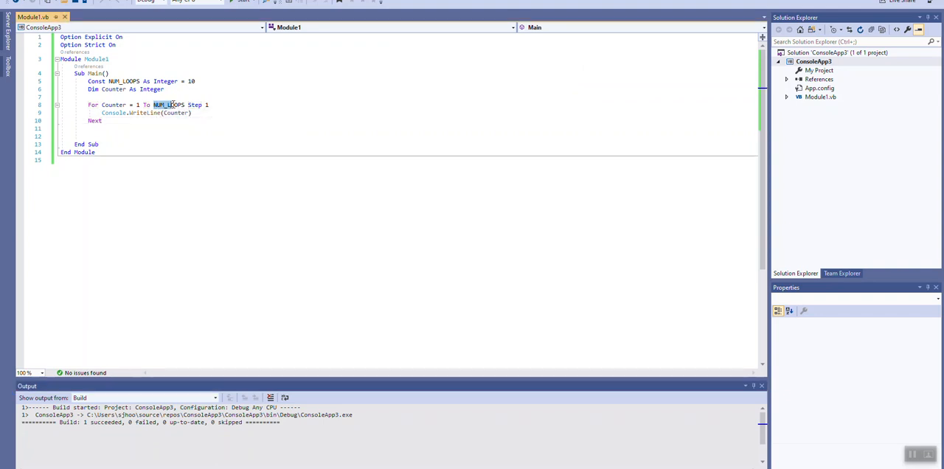
{"action": "mouse_move", "coordinate": [169, 105]}
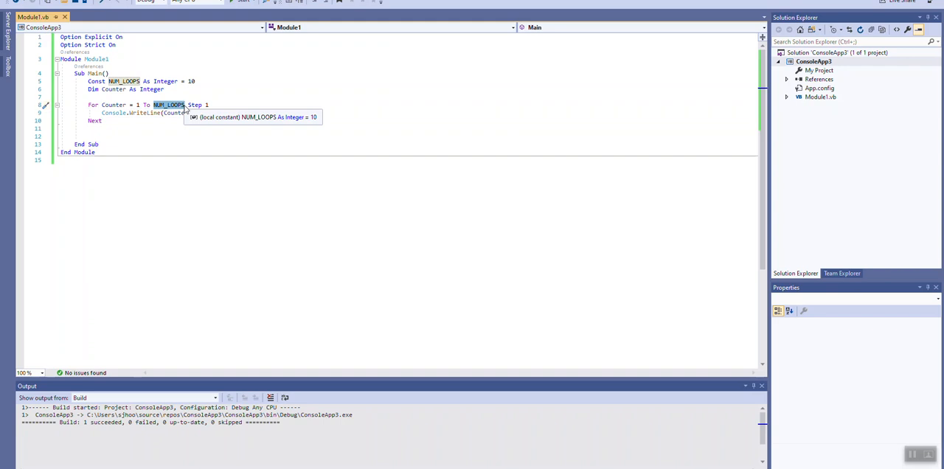
{"action": "mouse_move", "coordinate": [196, 104]}
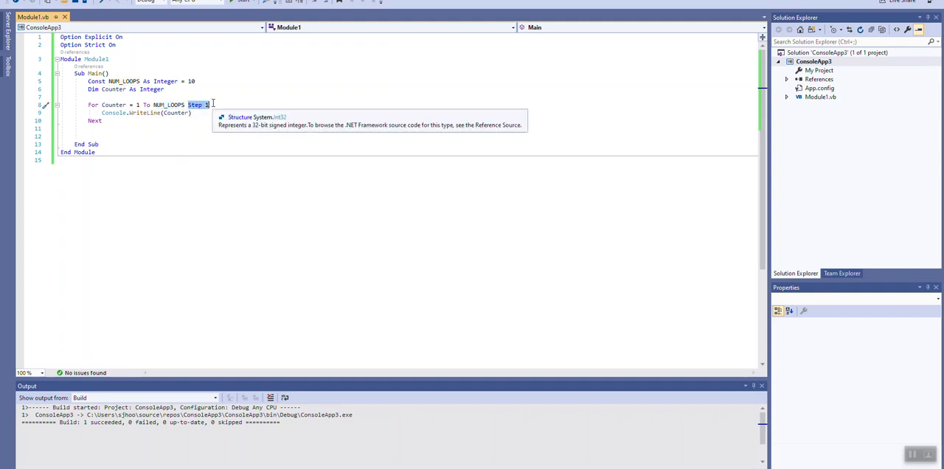
{"action": "mouse_move", "coordinate": [202, 164]}
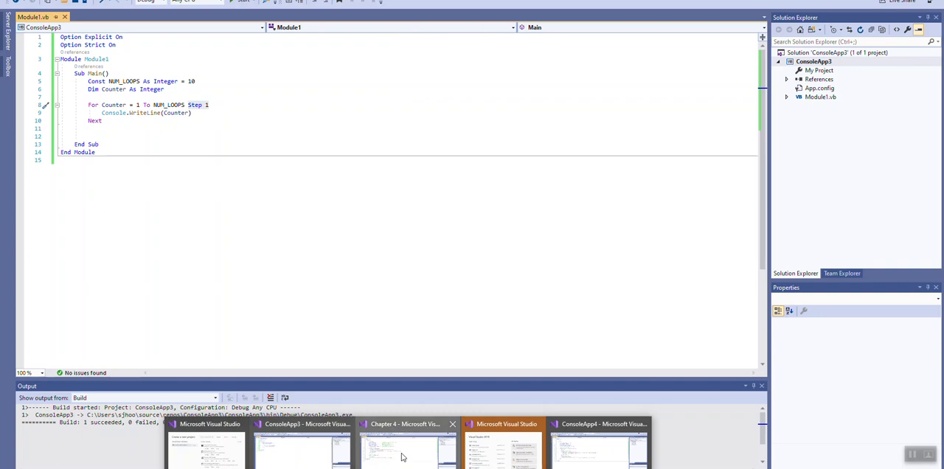
- Run the Chapter 4 rainfall program and enter 1.2 and 3 for Days 1 and 2
{"action": "left_click", "coordinate": [407, 442]}
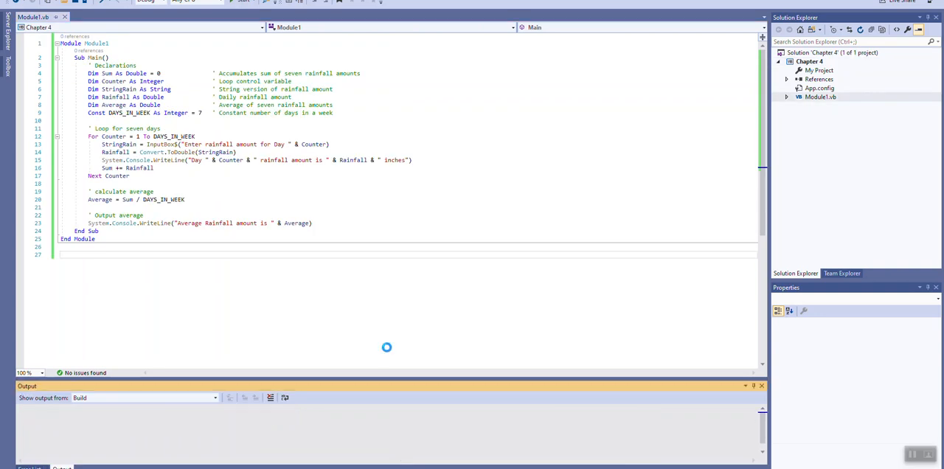
{"action": "left_click", "coordinate": [243, 1]}
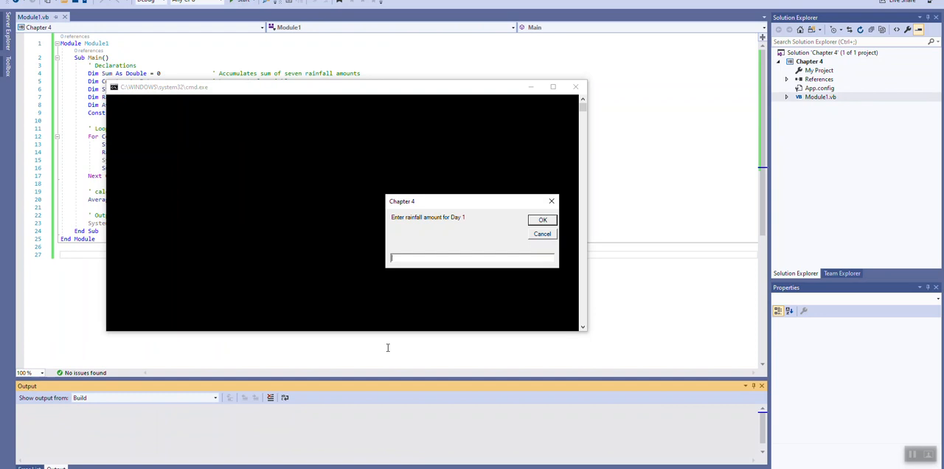
{"action": "type", "text": "1.2"}
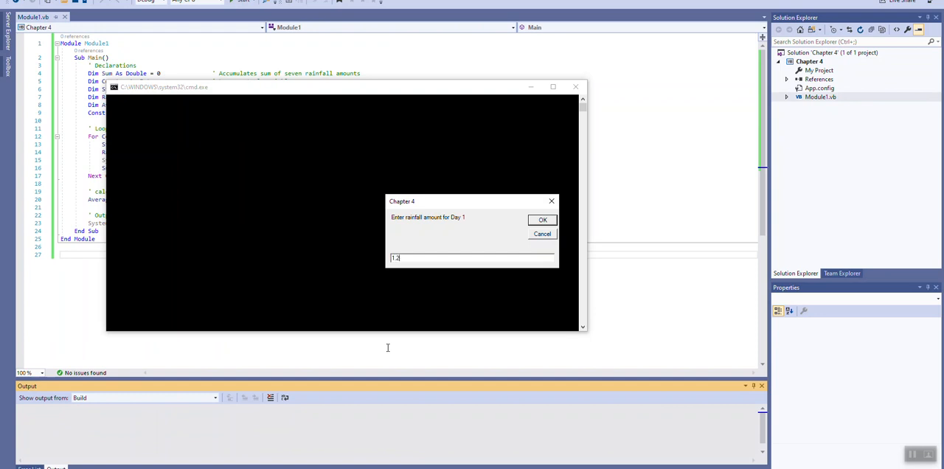
{"action": "left_click", "coordinate": [542, 219]}
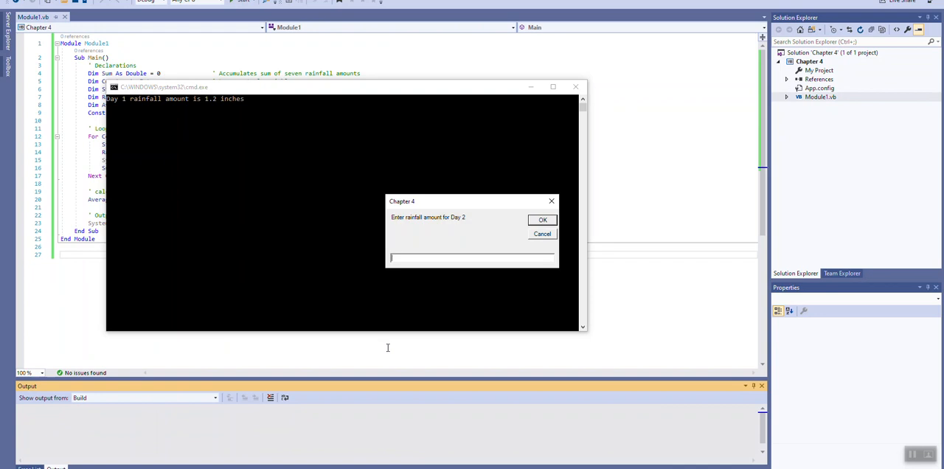
{"action": "type", "text": "3"}
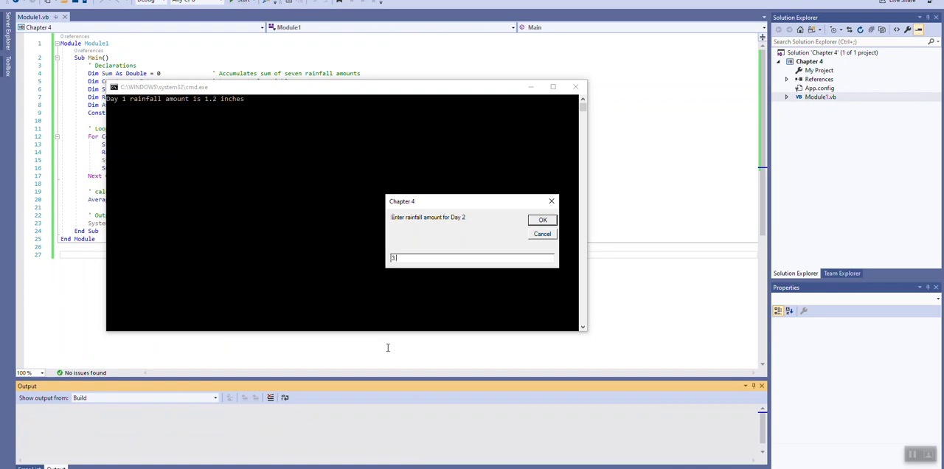
{"action": "left_click", "coordinate": [542, 219]}
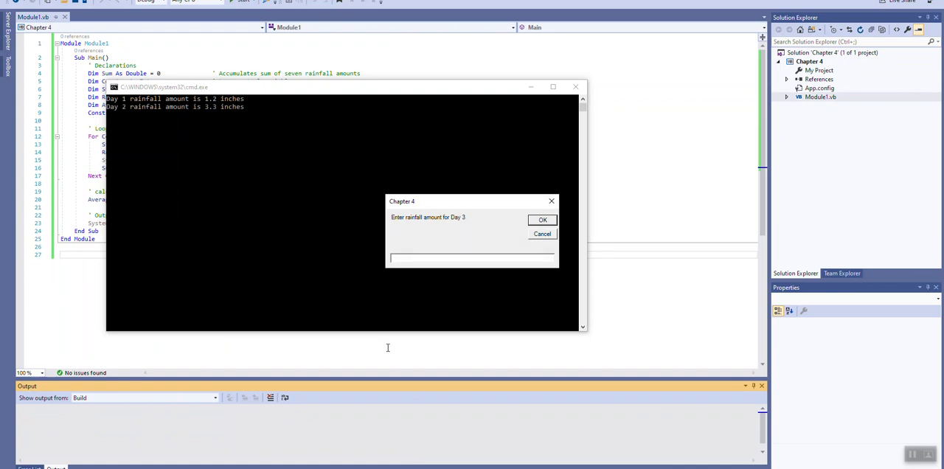
- Enter 2.1 for Day 3 and submit the Day 4 through Day 7 rainfall amounts
{"action": "type", "text": "2.1"}
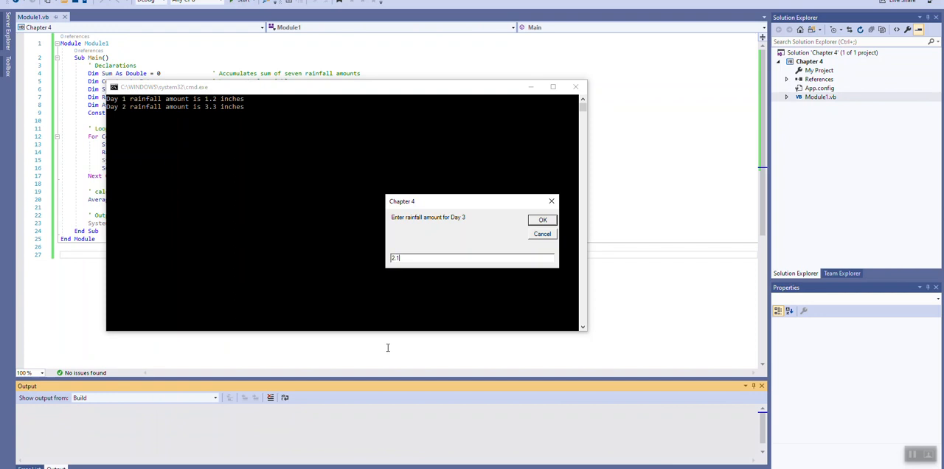
{"action": "left_click", "coordinate": [542, 219]}
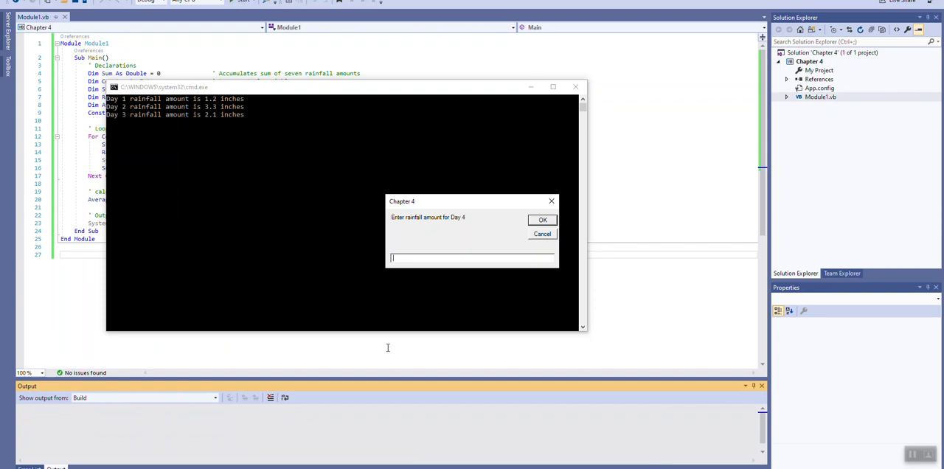
{"action": "left_click", "coordinate": [542, 220]}
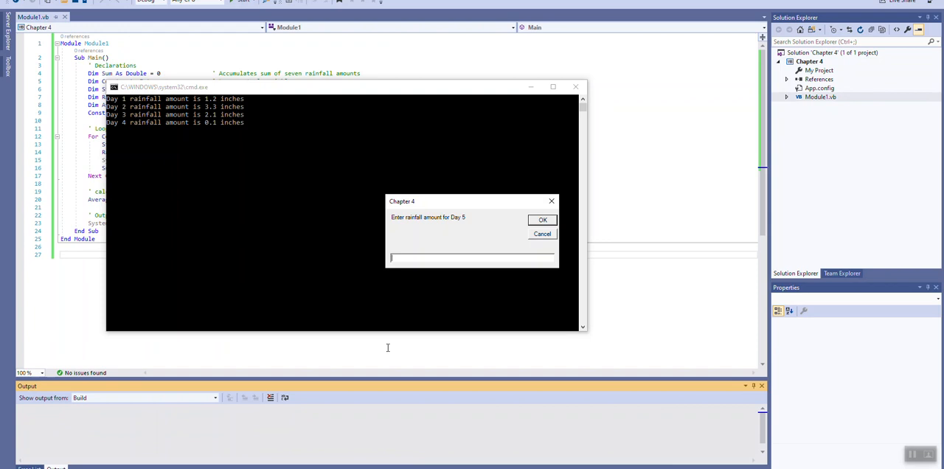
{"action": "left_click", "coordinate": [542, 219]}
{"action": "type", "text": "2"}
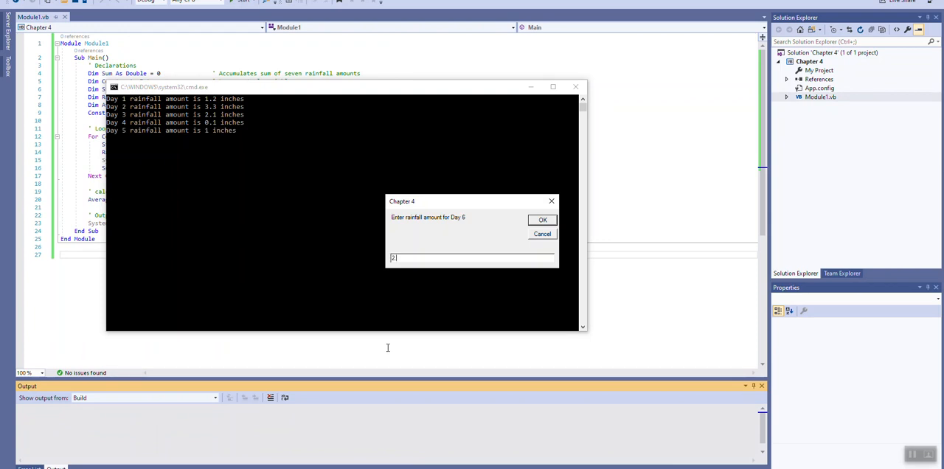
{"action": "left_click", "coordinate": [542, 220]}
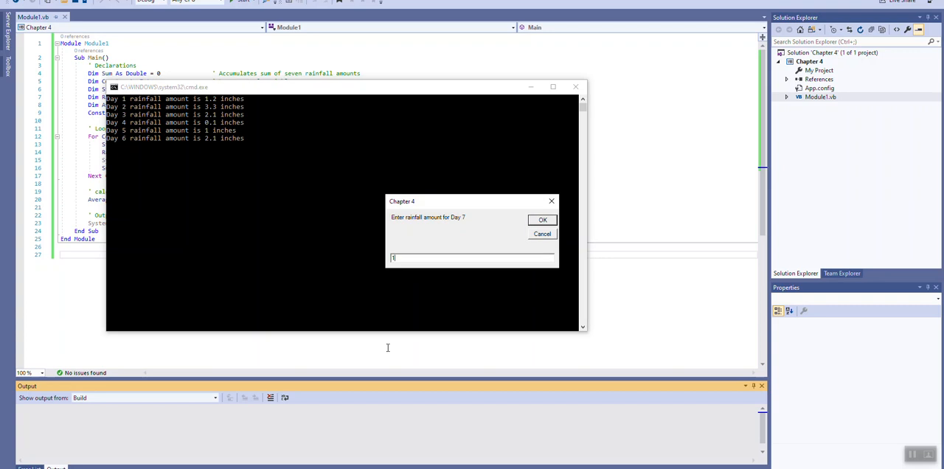
{"action": "left_click", "coordinate": [542, 220]}
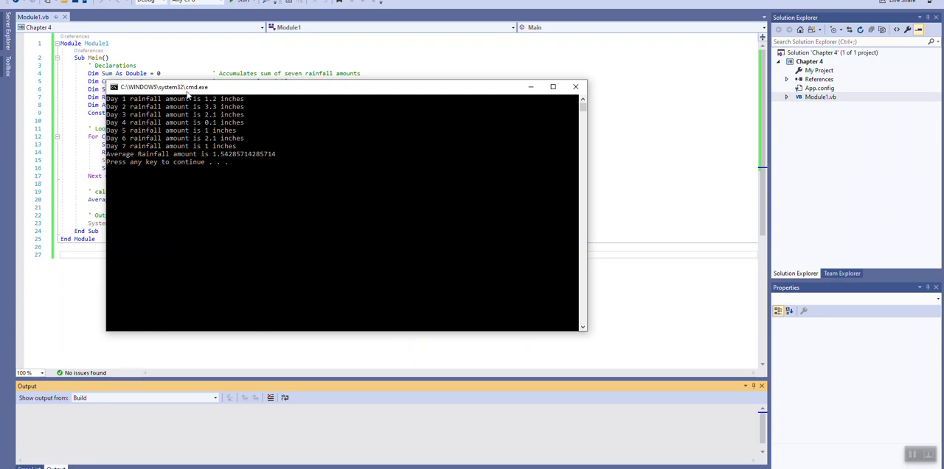
{"action": "mouse_move", "coordinate": [229, 154]}
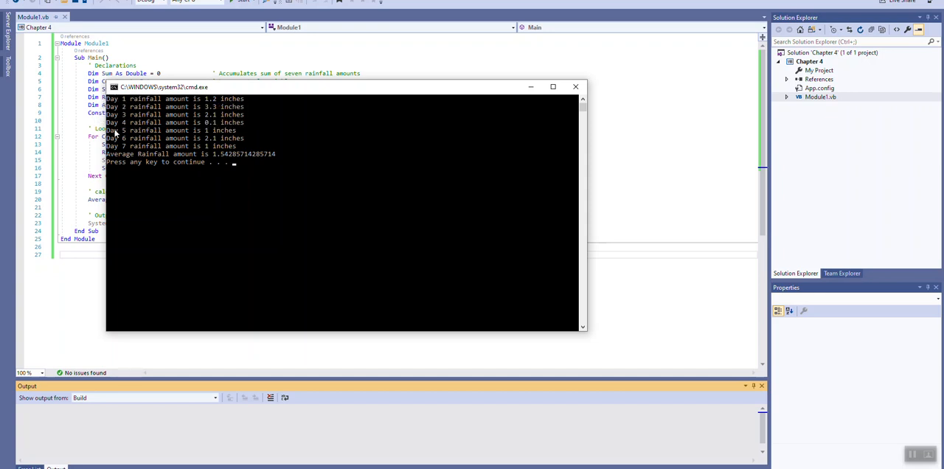
{"action": "mouse_move", "coordinate": [124, 103]}
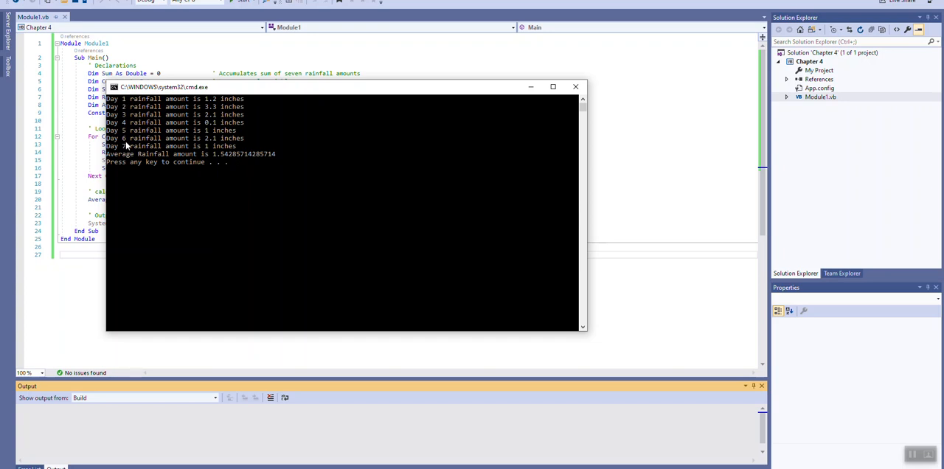
{"action": "mouse_move", "coordinate": [171, 157]}
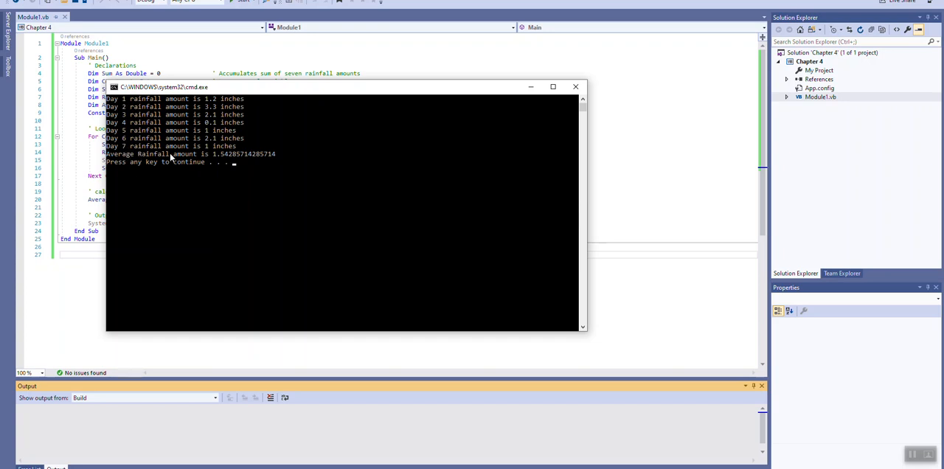
{"action": "mouse_move", "coordinate": [265, 152]}
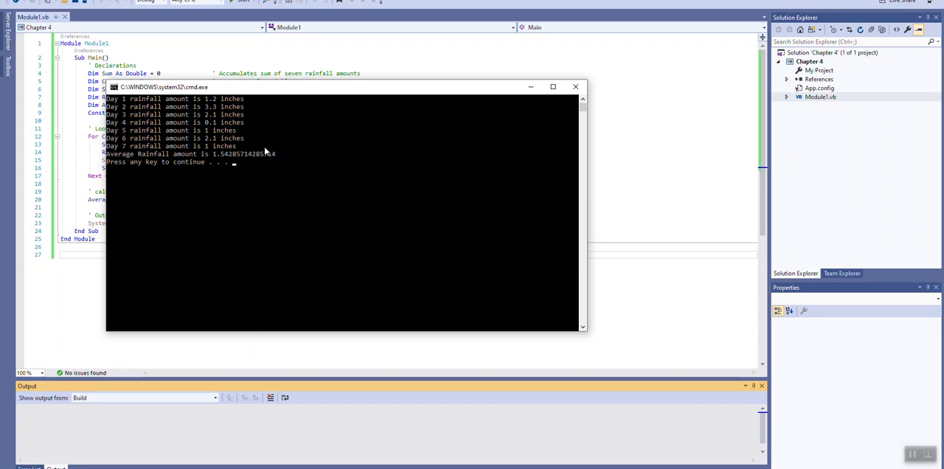
{"action": "mouse_move", "coordinate": [311, 155]}
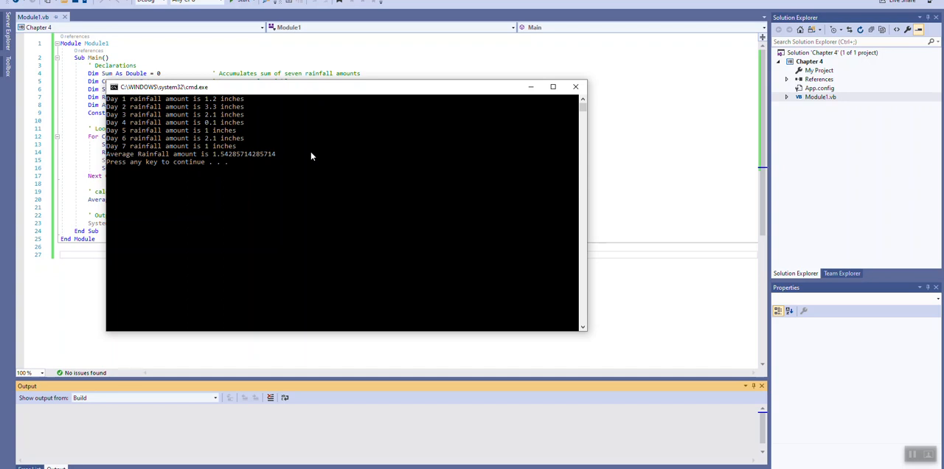
{"action": "mouse_move", "coordinate": [553, 87]}
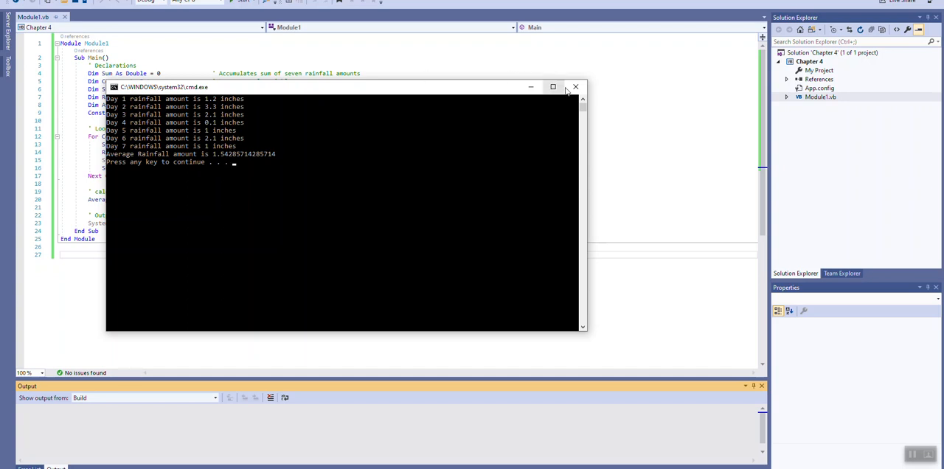
{"action": "left_click", "coordinate": [576, 86]}
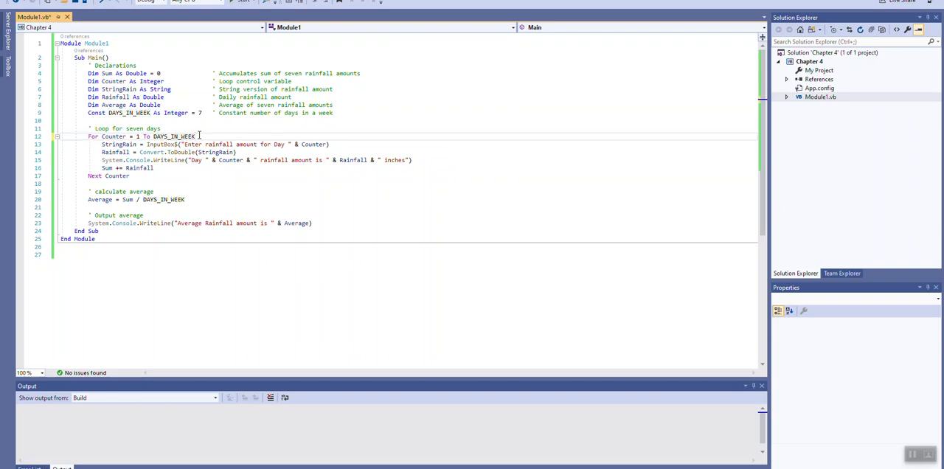
{"action": "type", "text": "Step 1"}
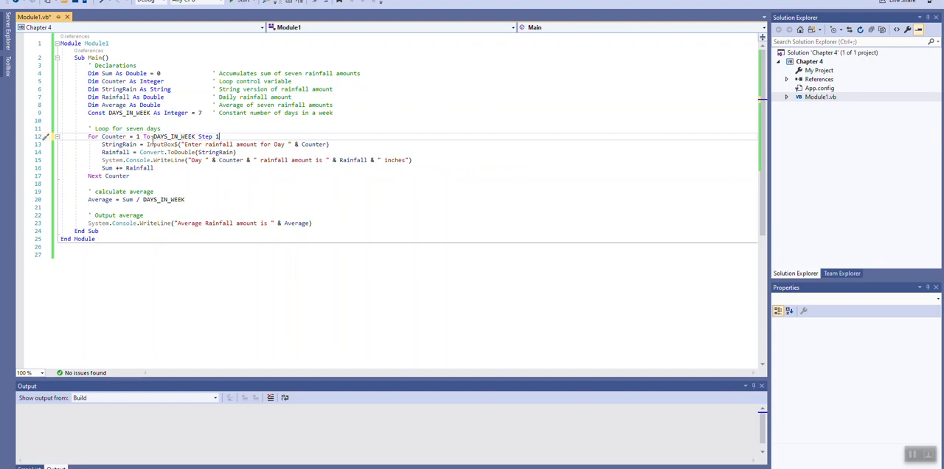
{"action": "double_click", "coordinate": [207, 136]}
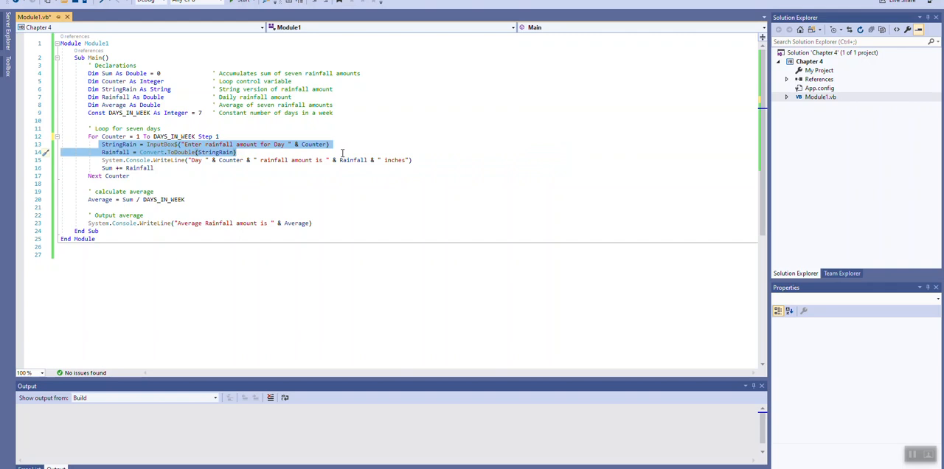
{"action": "left_click", "coordinate": [411, 160]}
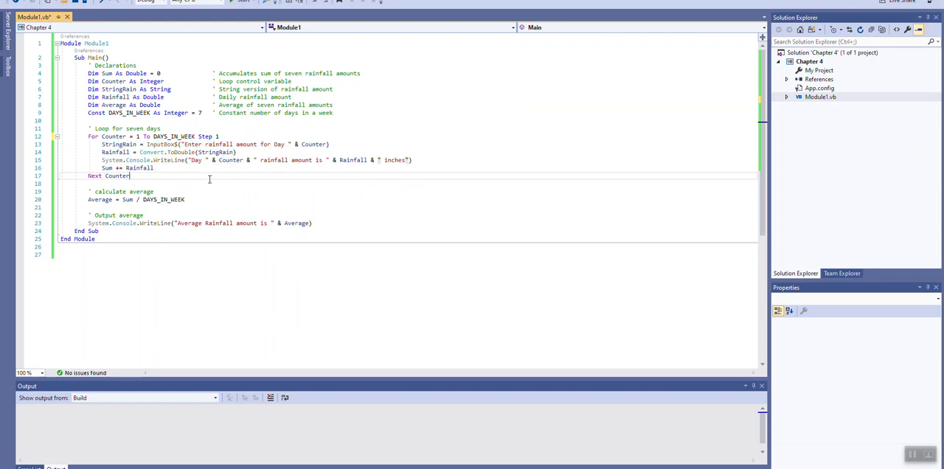
{"action": "mouse_move", "coordinate": [206, 160]}
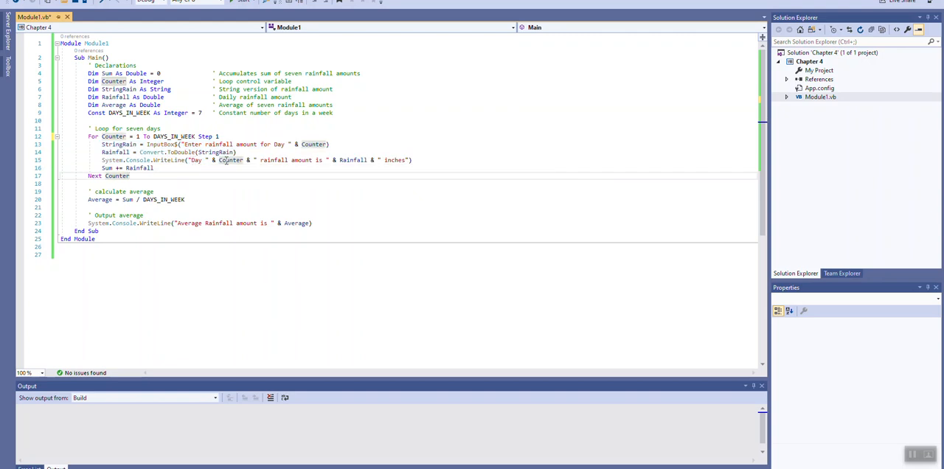
{"action": "double_click", "coordinate": [230, 160]}
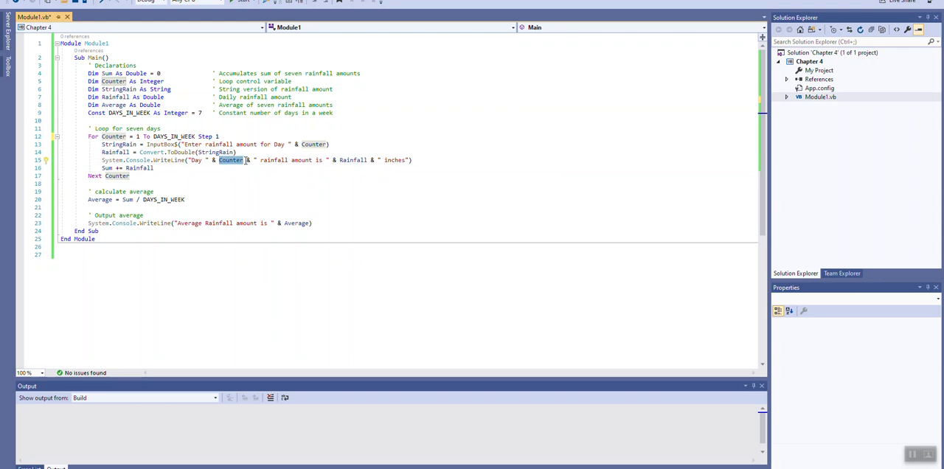
{"action": "mouse_move", "coordinate": [234, 166]}
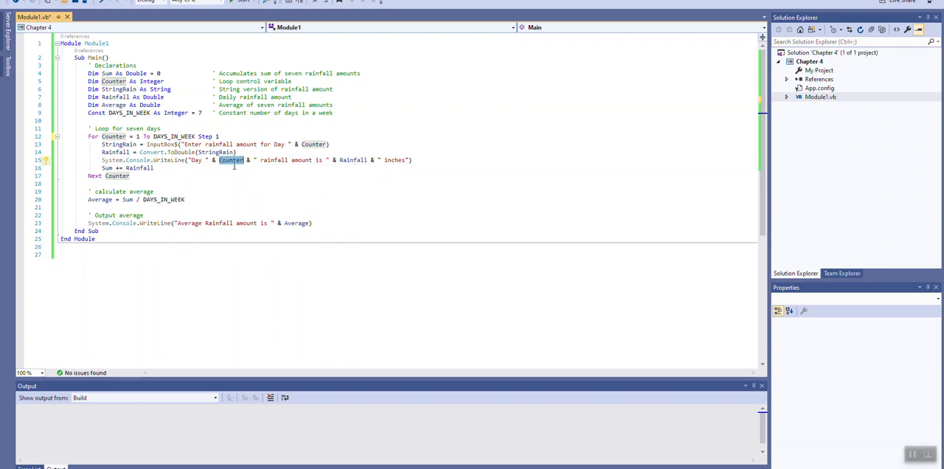
{"action": "mouse_move", "coordinate": [224, 165]}
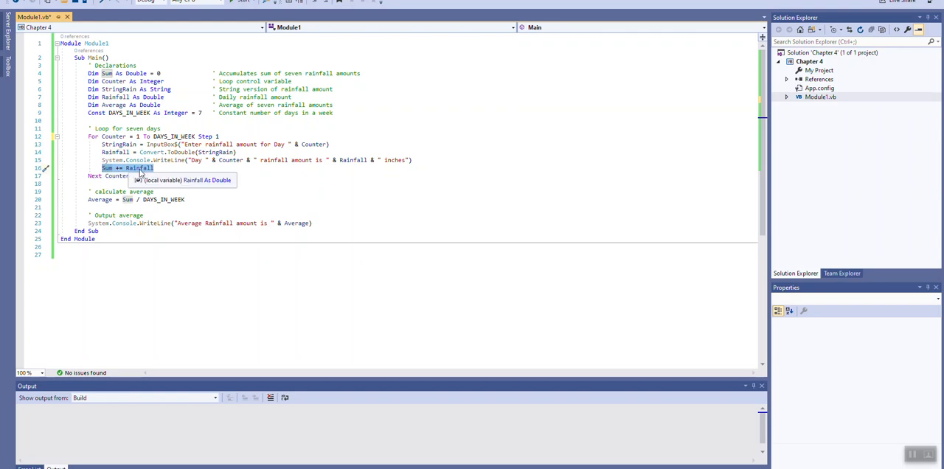
{"action": "mouse_move", "coordinate": [107, 167]}
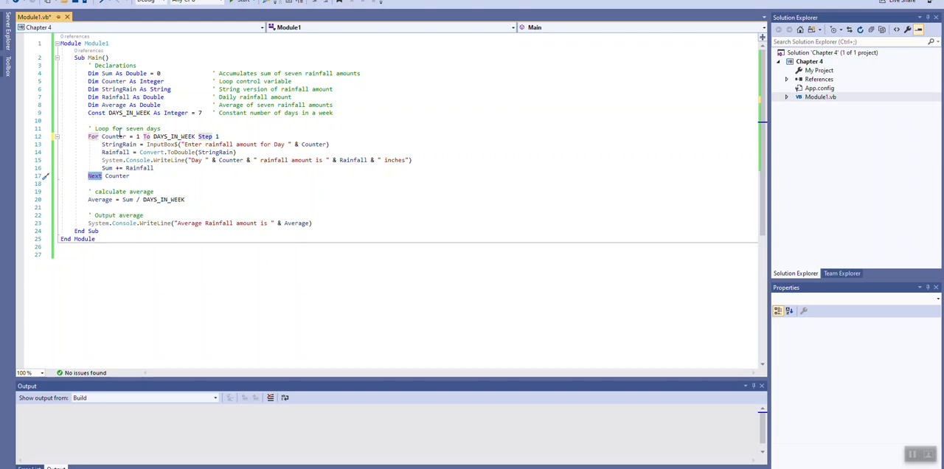
{"action": "mouse_move", "coordinate": [177, 136]}
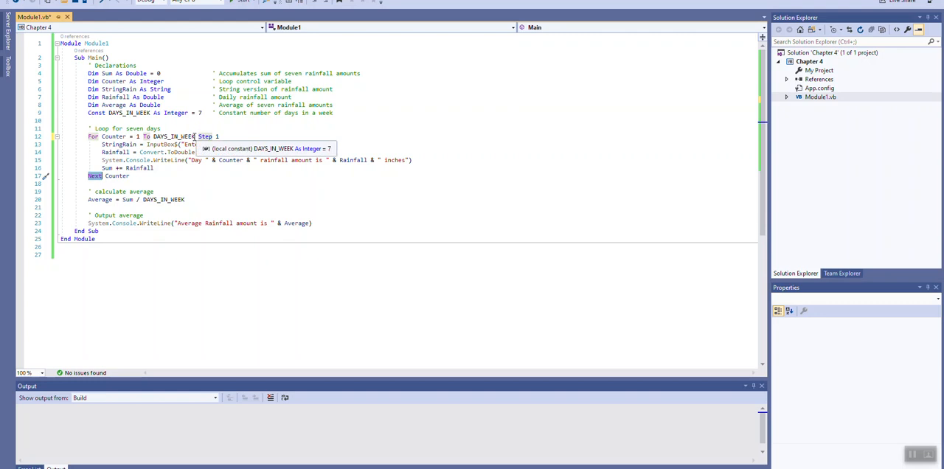
{"action": "mouse_move", "coordinate": [146, 137]}
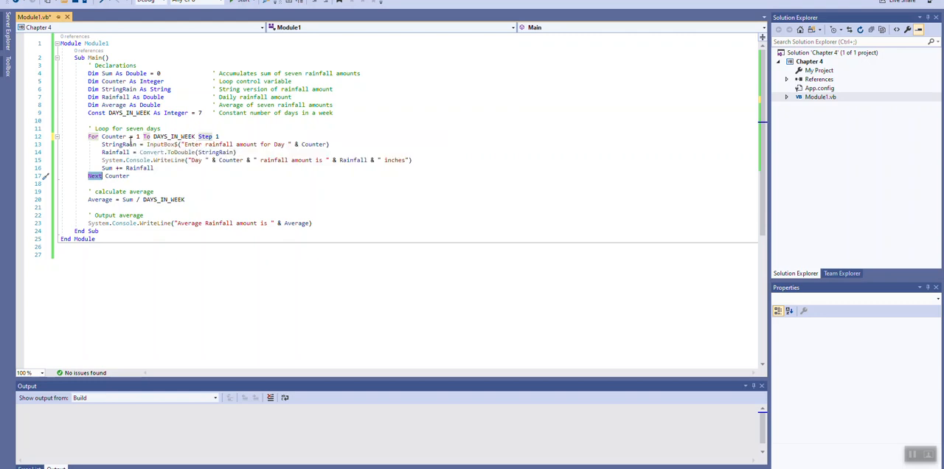
{"action": "mouse_move", "coordinate": [124, 160]}
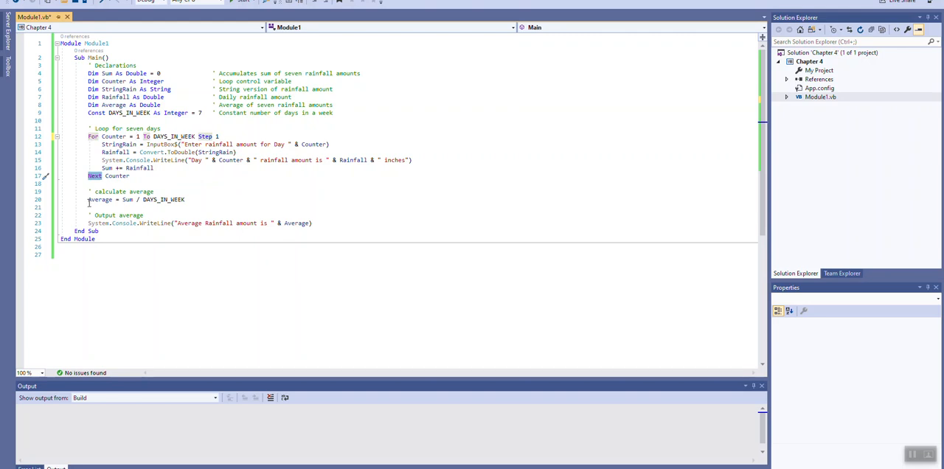
{"action": "mouse_move", "coordinate": [169, 200]}
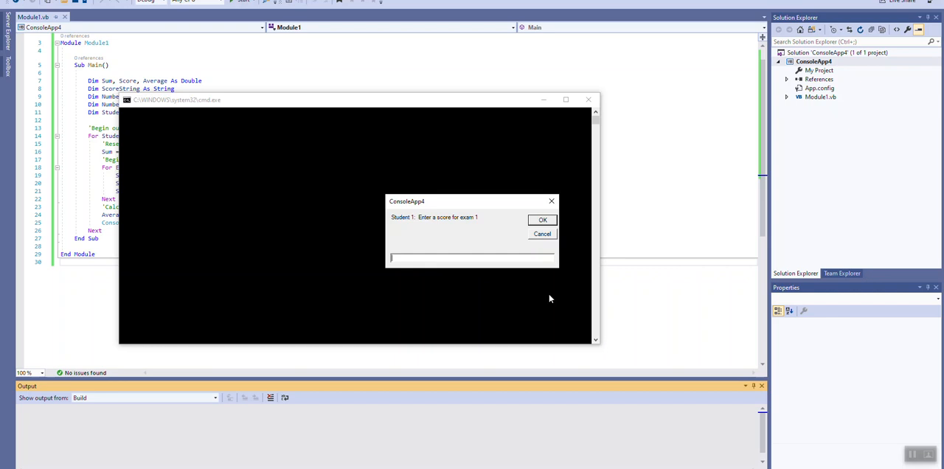
- Submit Student 1's three exam scores, giving an average of about 92.67
{"action": "type", "text": "10"}
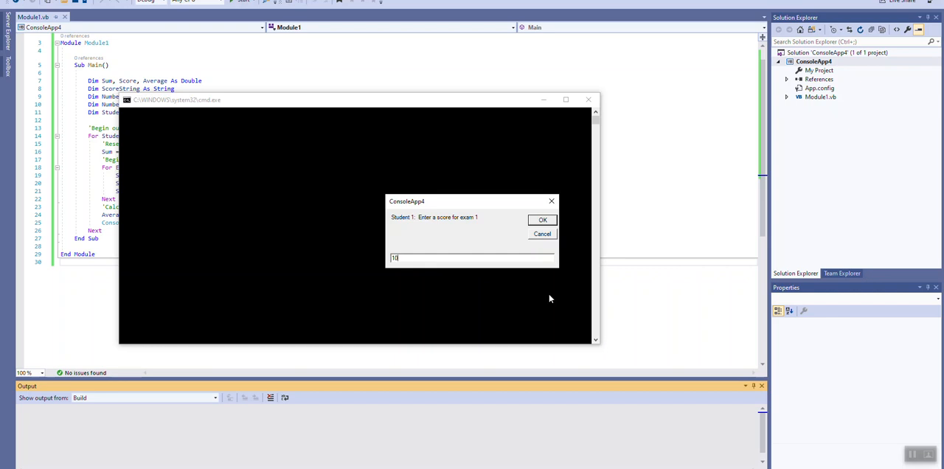
{"action": "left_click", "coordinate": [542, 220]}
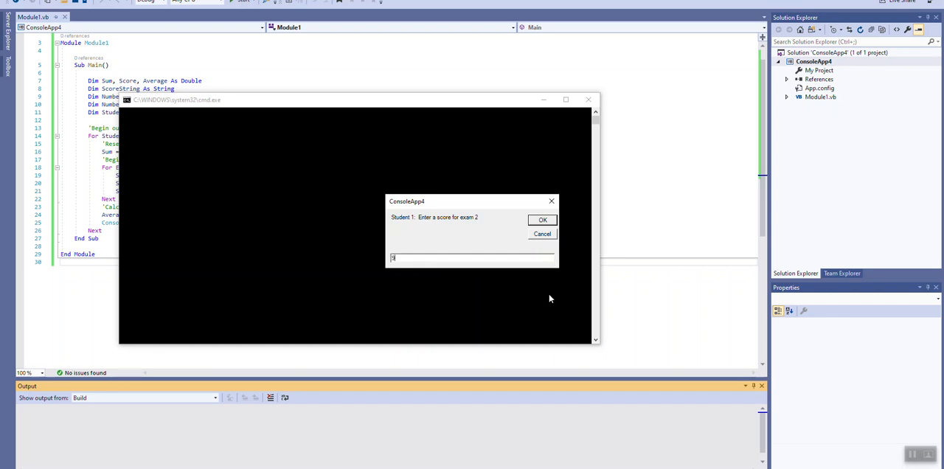
{"action": "left_click", "coordinate": [543, 220]}
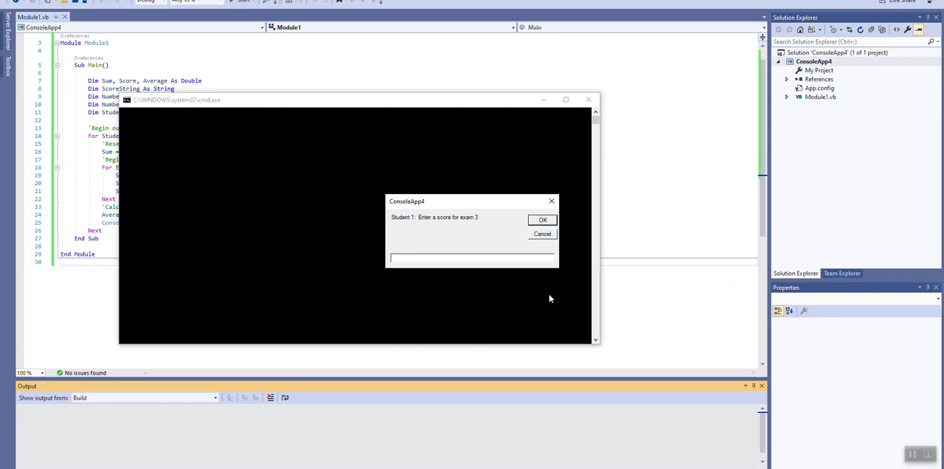
{"action": "left_click", "coordinate": [543, 220]}
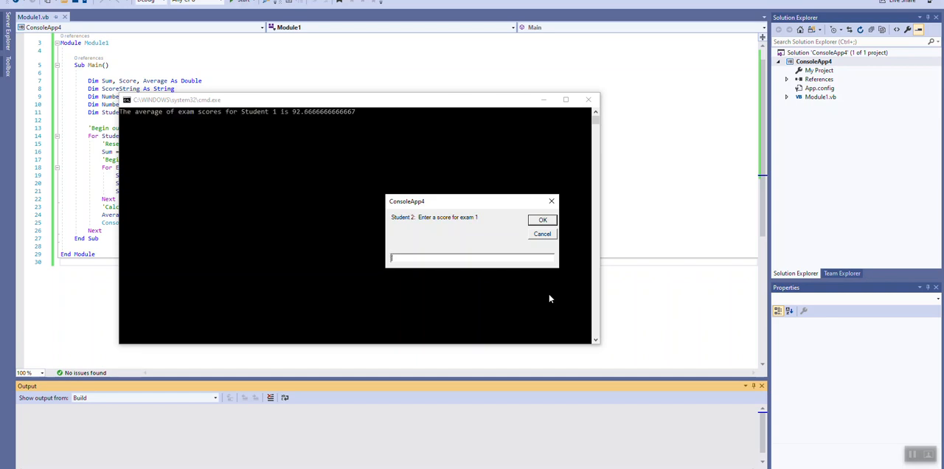
{"action": "mouse_move", "coordinate": [131, 112]}
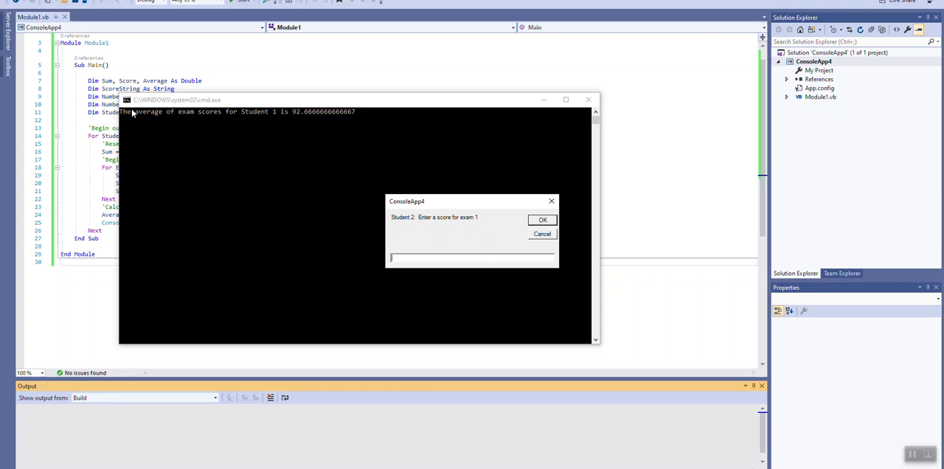
{"action": "mouse_move", "coordinate": [317, 123]}
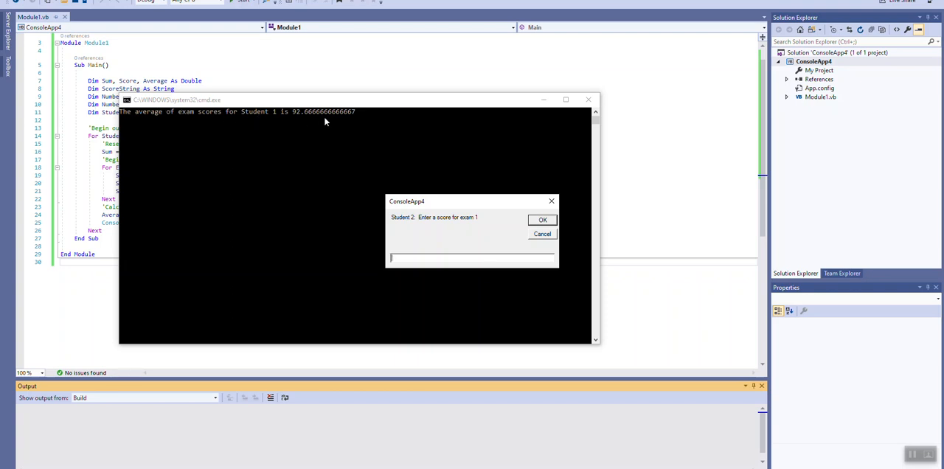
{"action": "mouse_move", "coordinate": [316, 118]}
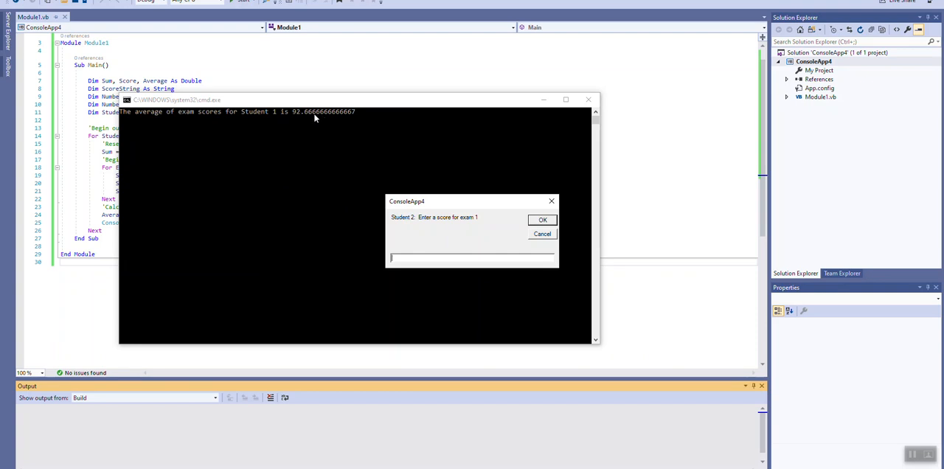
{"action": "mouse_move", "coordinate": [313, 89]}
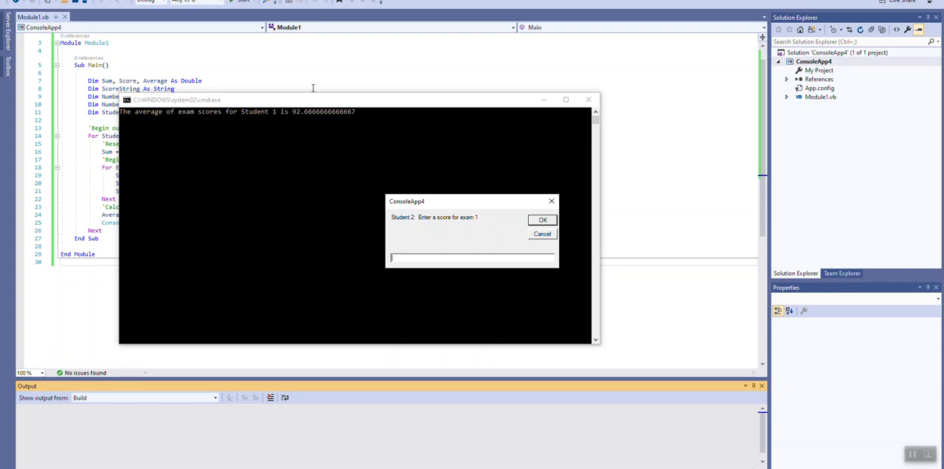
{"action": "mouse_move", "coordinate": [322, 119]}
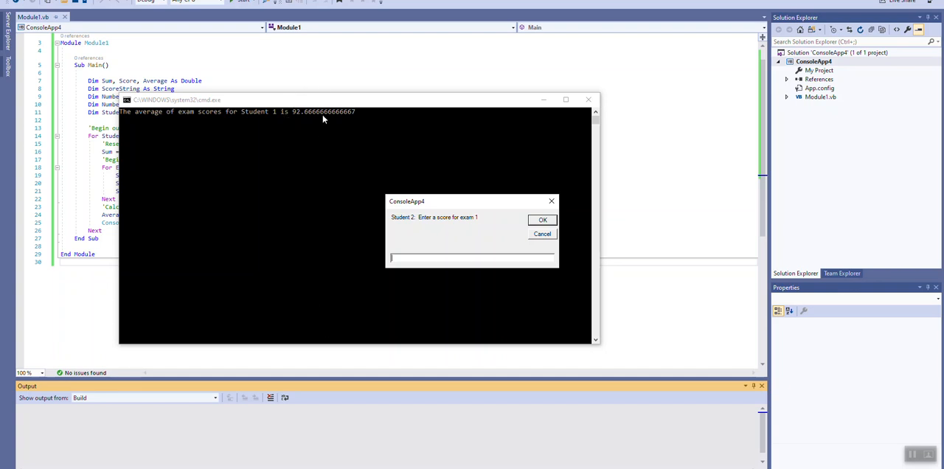
{"action": "mouse_move", "coordinate": [253, 120]}
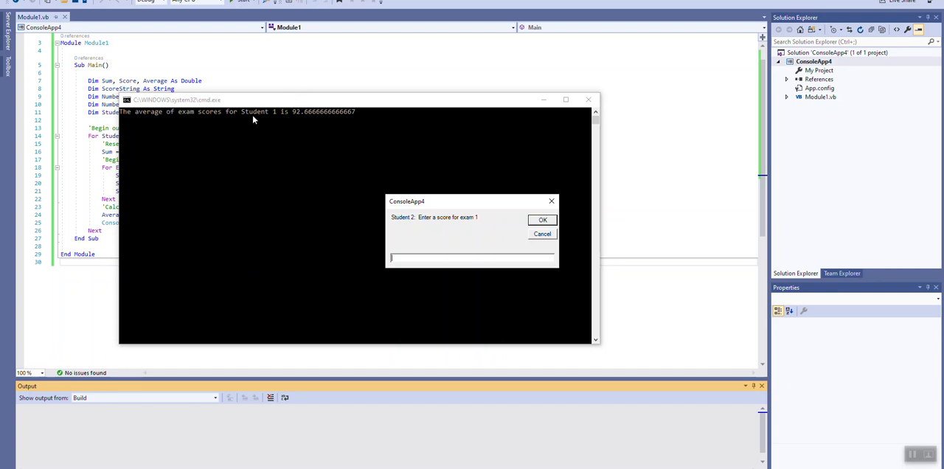
{"action": "mouse_move", "coordinate": [390, 227]}
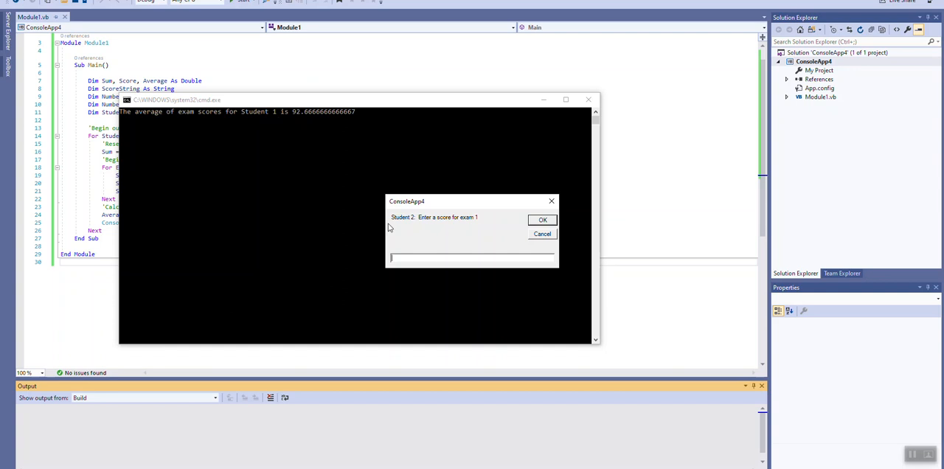
{"action": "mouse_move", "coordinate": [426, 239]}
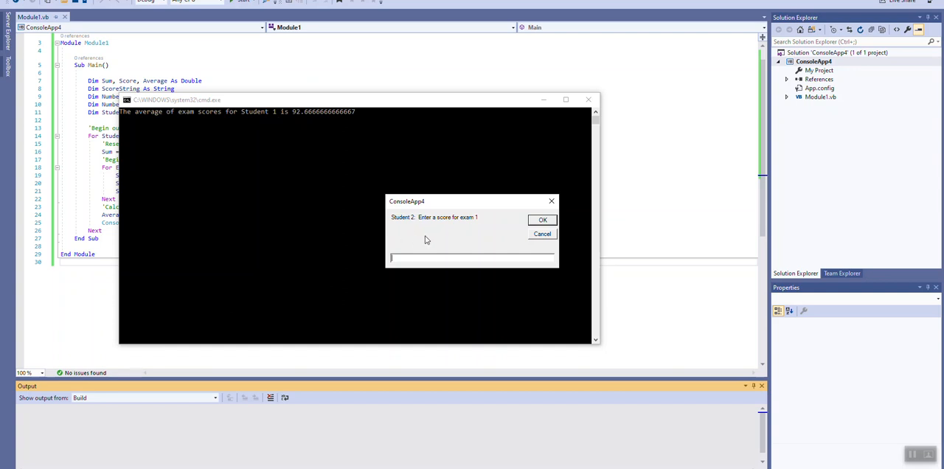
- Enter 70 and Student 2's remaining exam score so the console reports an average of 82
{"action": "type", "text": "70"}
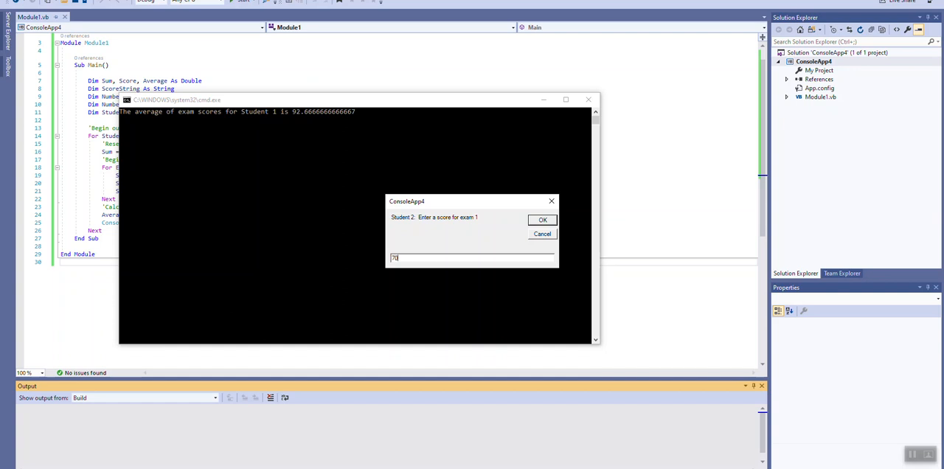
{"action": "left_click", "coordinate": [542, 219]}
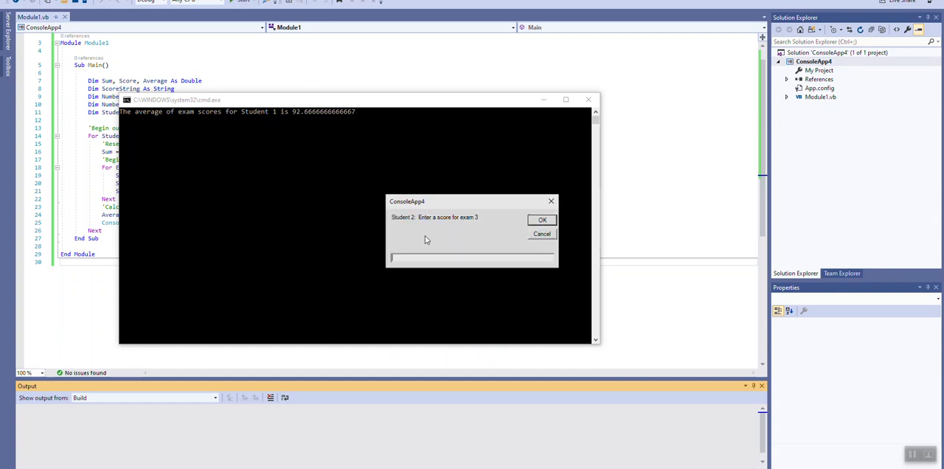
{"action": "left_click", "coordinate": [542, 220]}
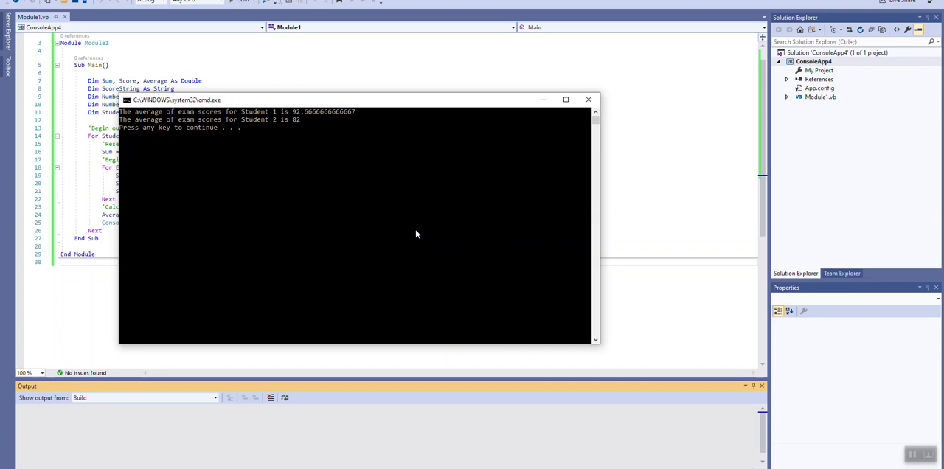
{"action": "mouse_move", "coordinate": [238, 126]}
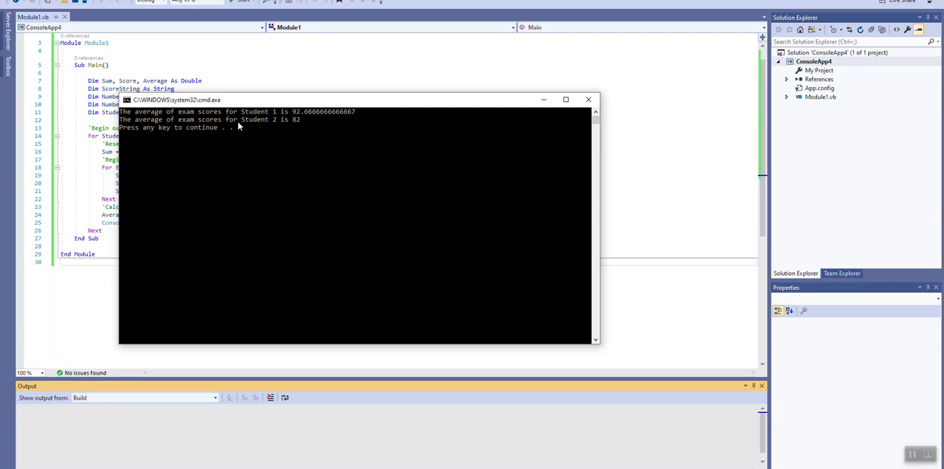
{"action": "mouse_move", "coordinate": [292, 126]}
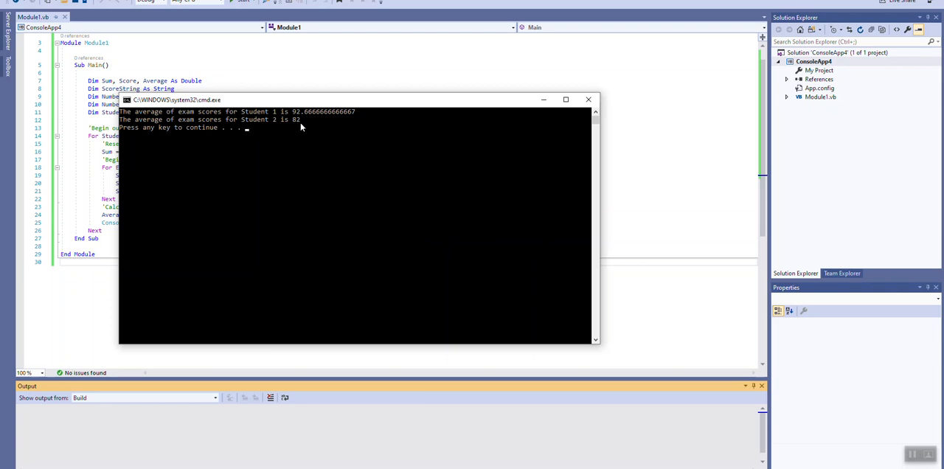
{"action": "mouse_move", "coordinate": [336, 126]}
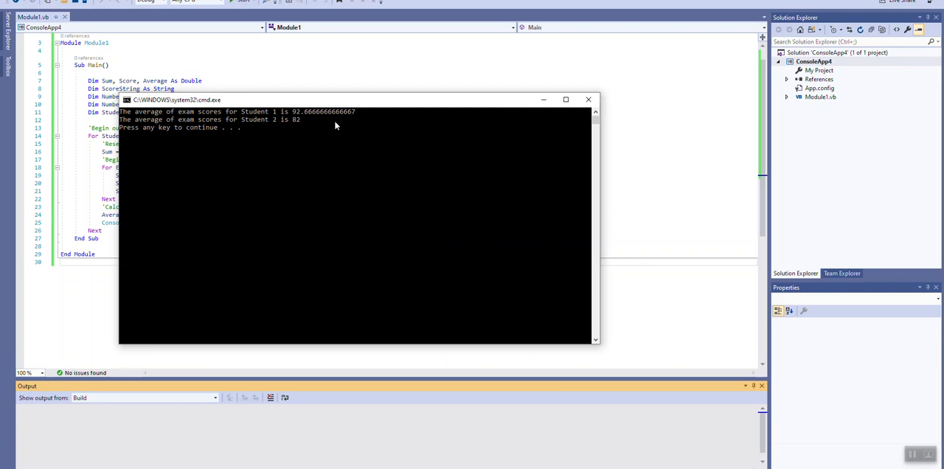
{"action": "mouse_move", "coordinate": [539, 119]}
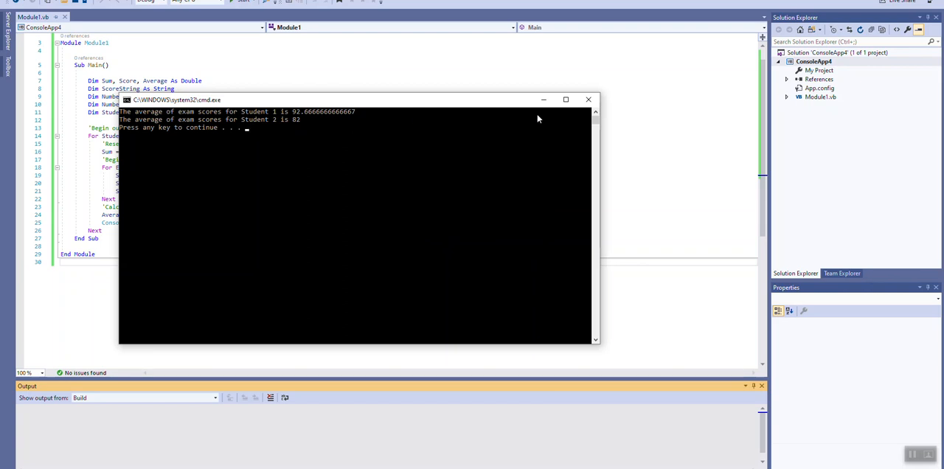
{"action": "mouse_move", "coordinate": [588, 100]}
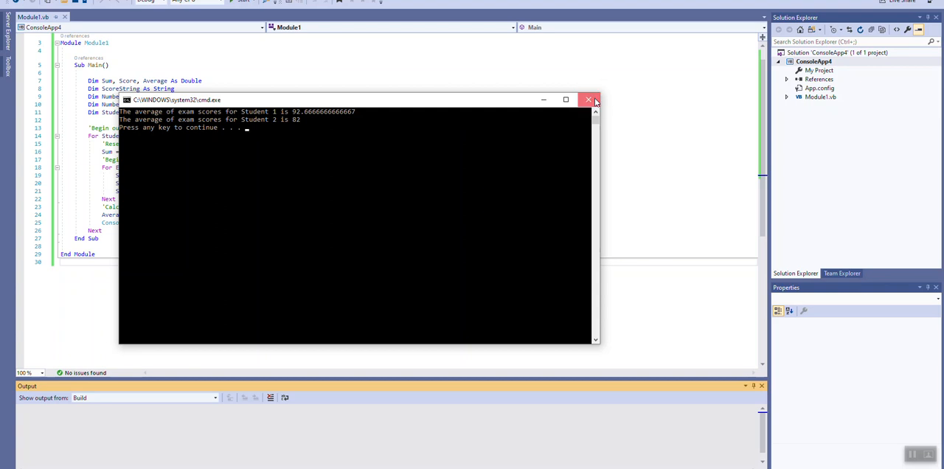
- Close the cmd.exe console window showing both students' averages
{"action": "left_click", "coordinate": [588, 100]}
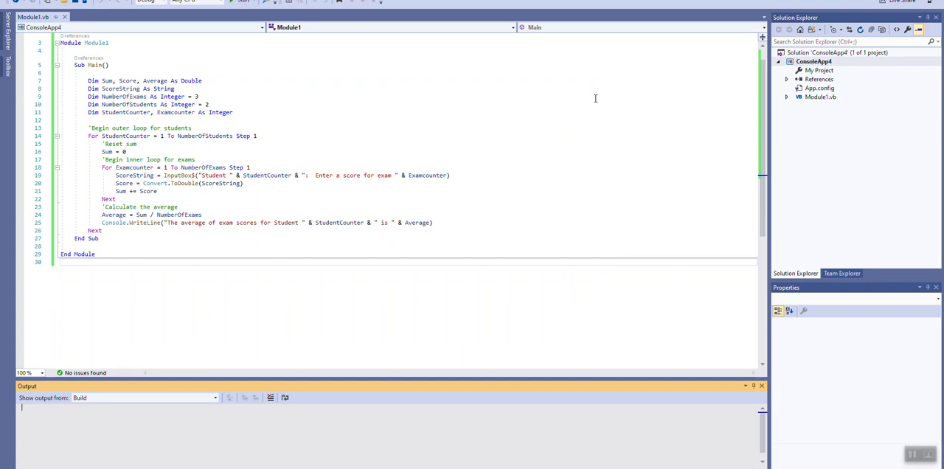
{"action": "mouse_move", "coordinate": [66, 134]}
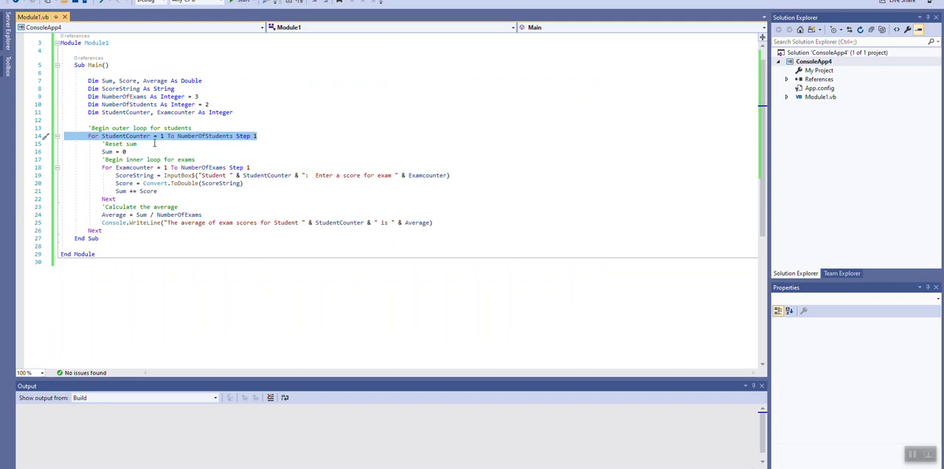
{"action": "mouse_move", "coordinate": [160, 135]}
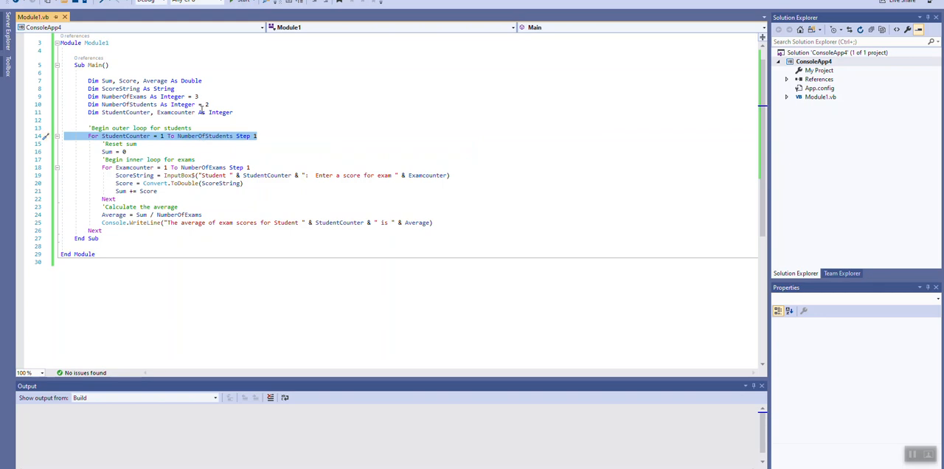
{"action": "left_click", "coordinate": [209, 104]}
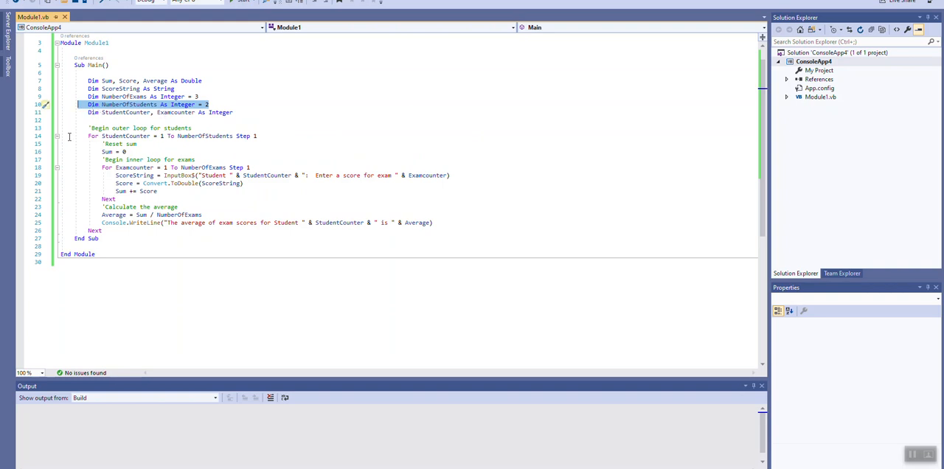
{"action": "left_click", "coordinate": [164, 136]}
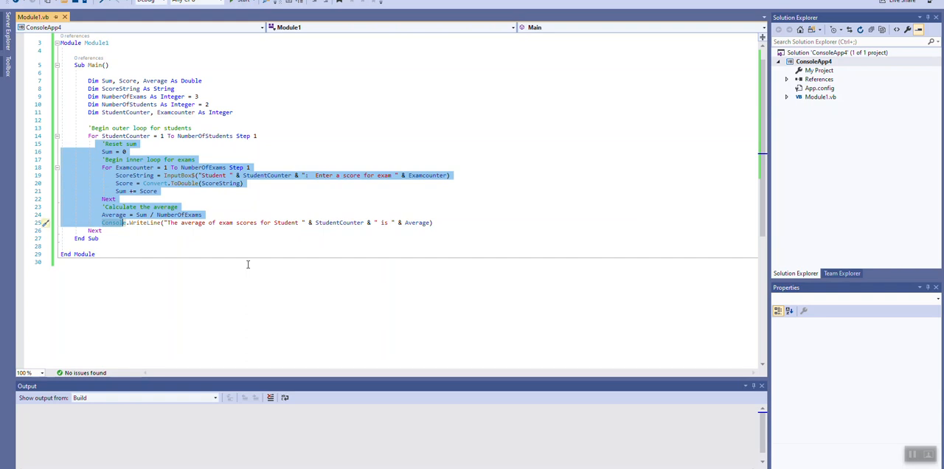
{"action": "mouse_move", "coordinate": [101, 146]}
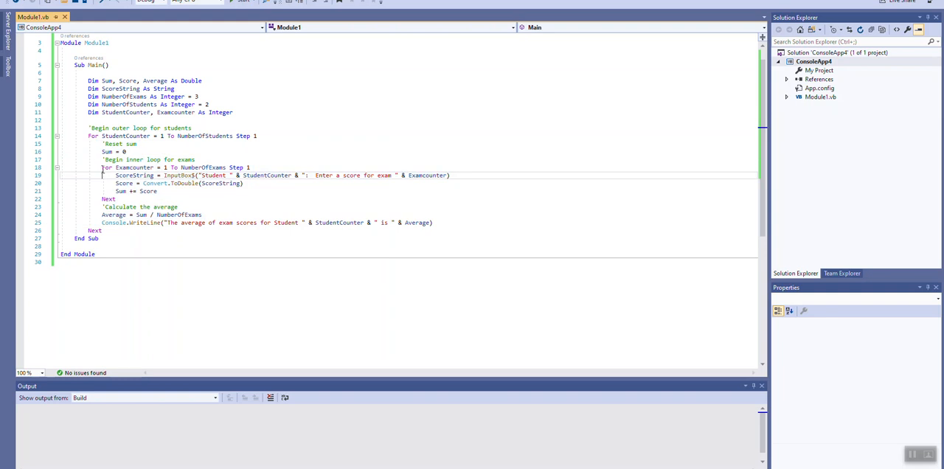
{"action": "left_click_drag", "start_coordinate": [101, 166], "coordinate": [115, 199]}
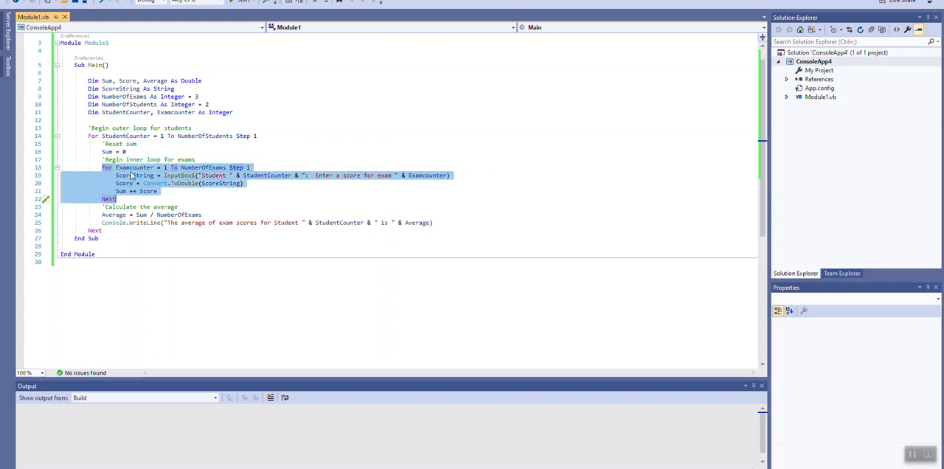
{"action": "mouse_move", "coordinate": [167, 177]}
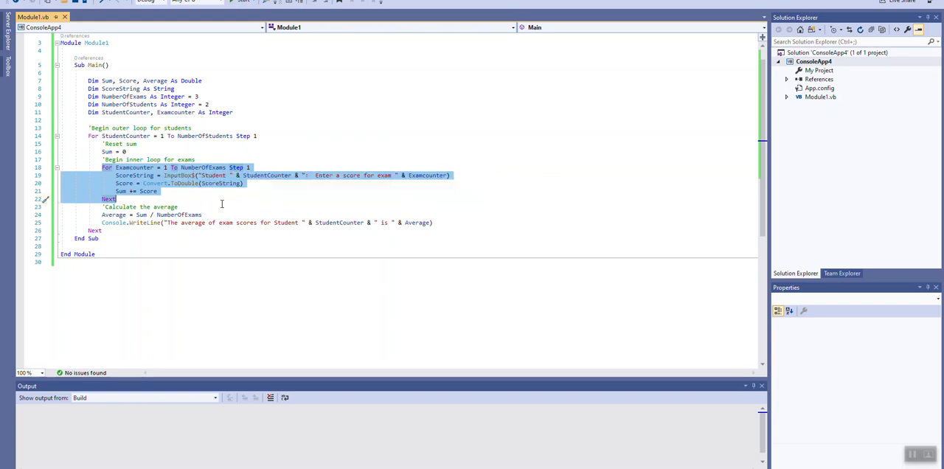
{"action": "mouse_move", "coordinate": [218, 183]}
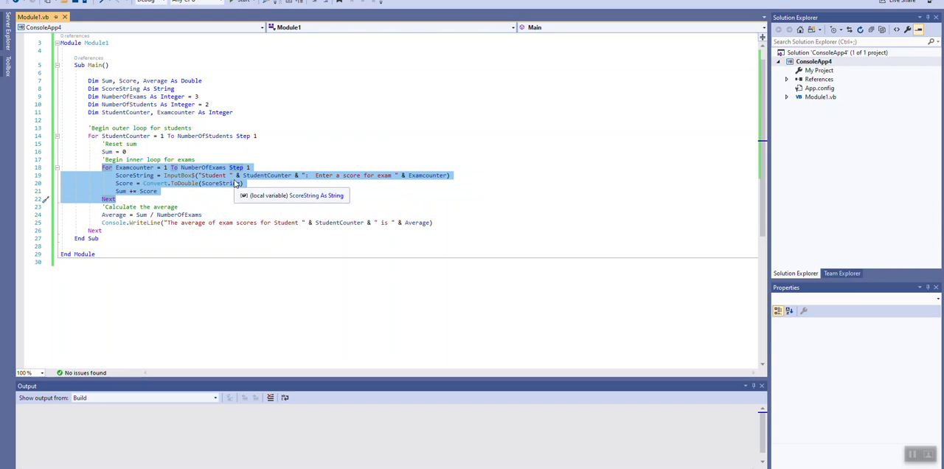
{"action": "mouse_move", "coordinate": [165, 201]}
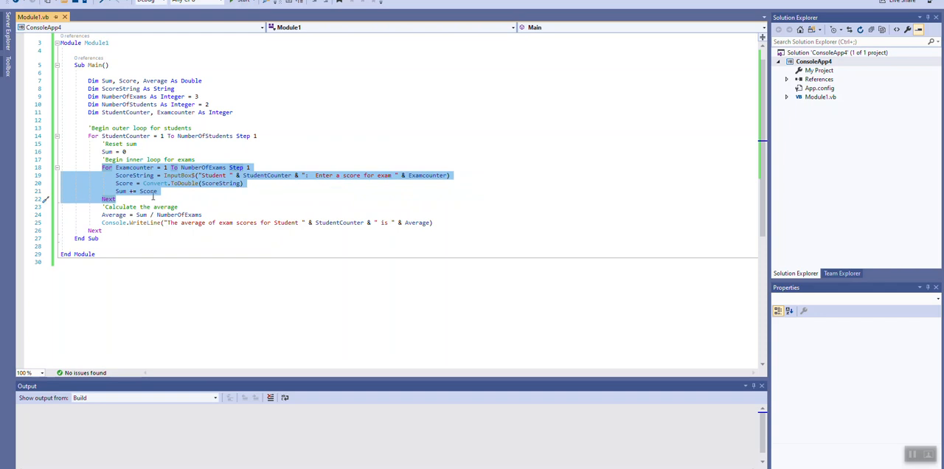
{"action": "mouse_move", "coordinate": [199, 197]}
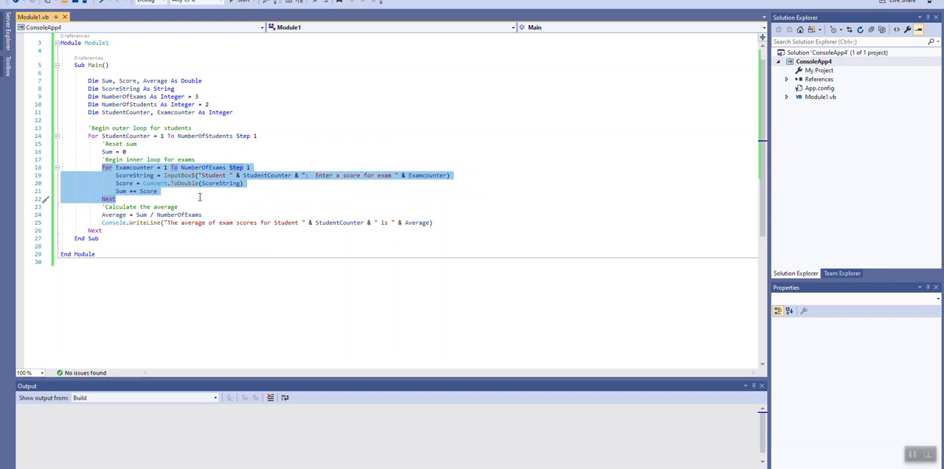
{"action": "left_click", "coordinate": [199, 198]}
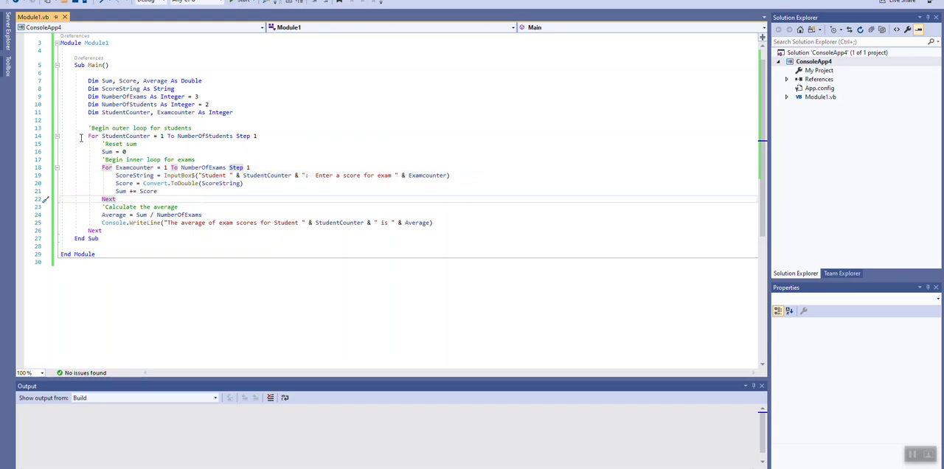
{"action": "double_click", "coordinate": [122, 136]}
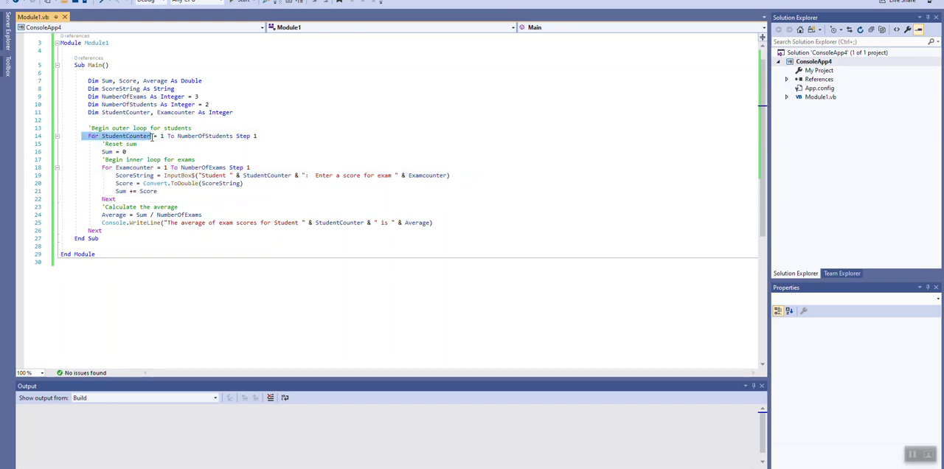
{"action": "mouse_move", "coordinate": [125, 136]}
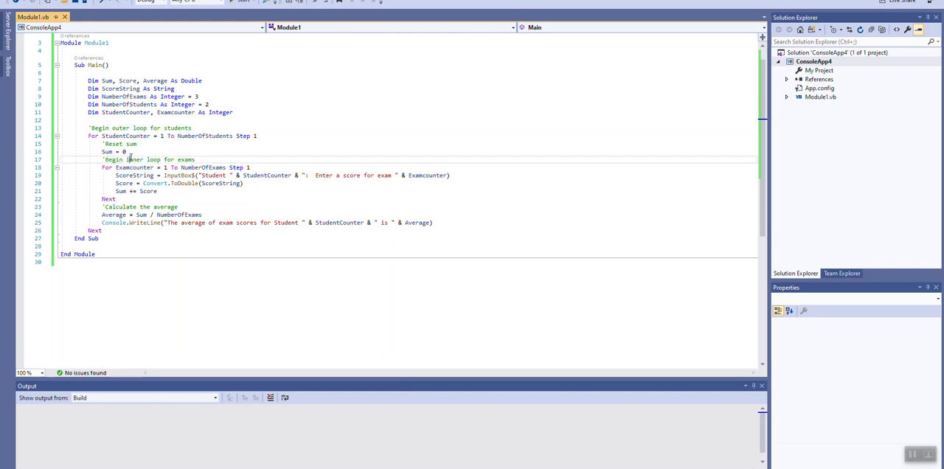
- Select the Sum = 0 reset line so it can be commented out
{"action": "left_click_drag", "start_coordinate": [104, 168], "coordinate": [116, 199]}
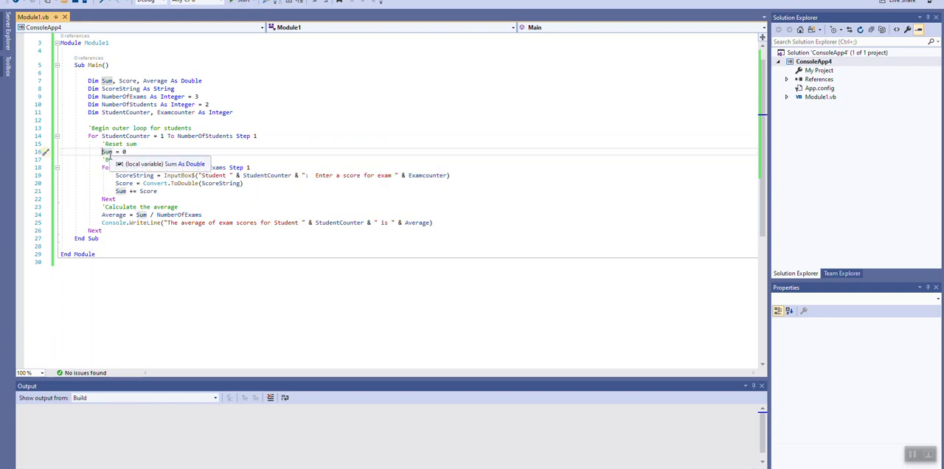
{"action": "left_click", "coordinate": [153, 267]}
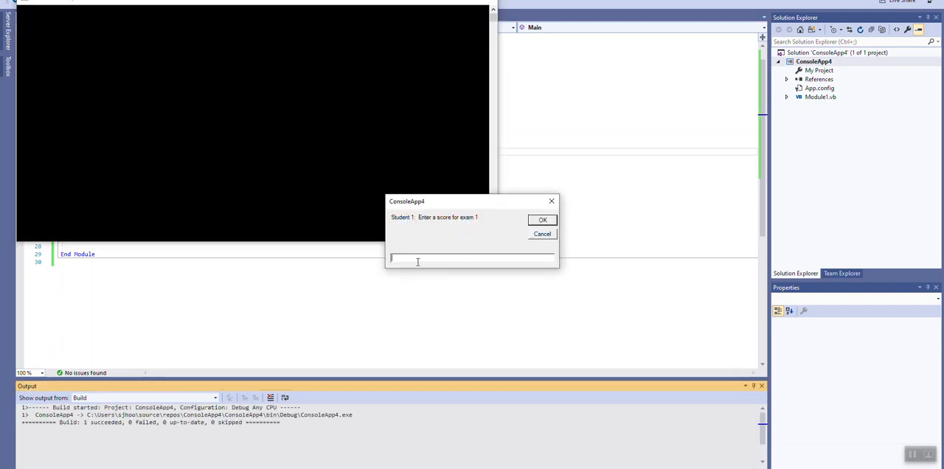
- Enter both students' exam scores, including 100 and 7, yielding averages of 100 and 170
{"action": "type", "text": "100"}
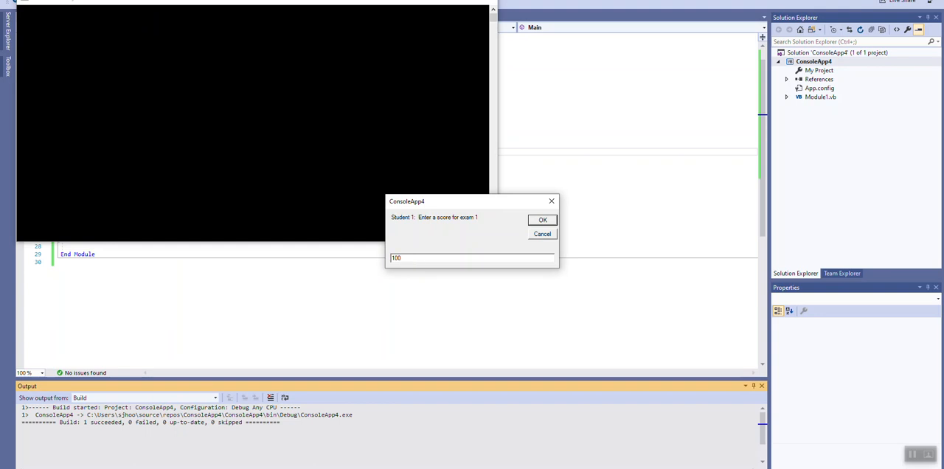
{"action": "left_click", "coordinate": [542, 220]}
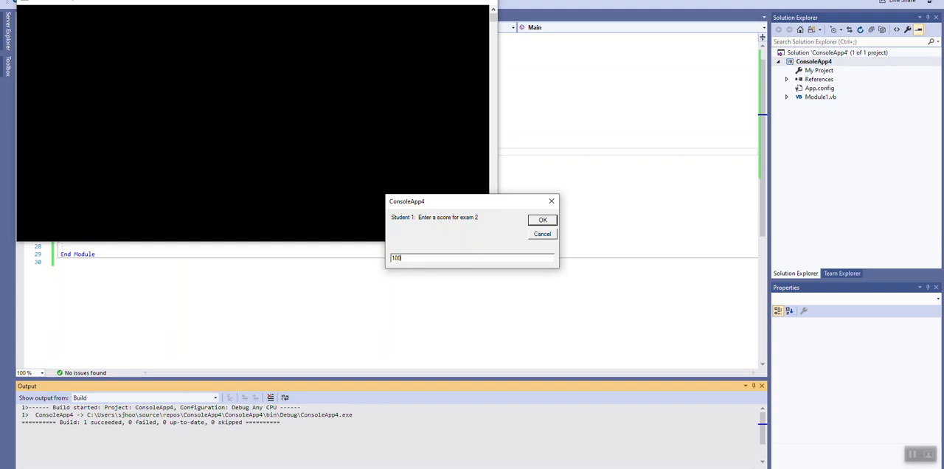
{"action": "left_click", "coordinate": [542, 220]}
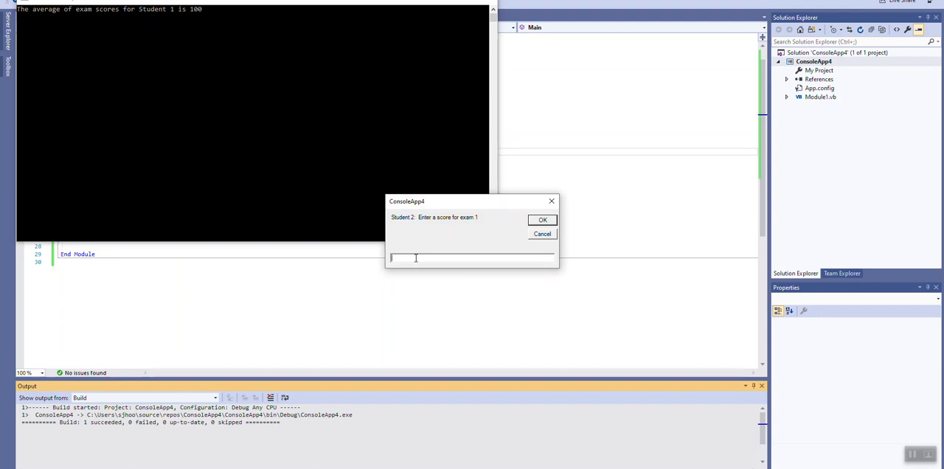
{"action": "type", "text": "70"}
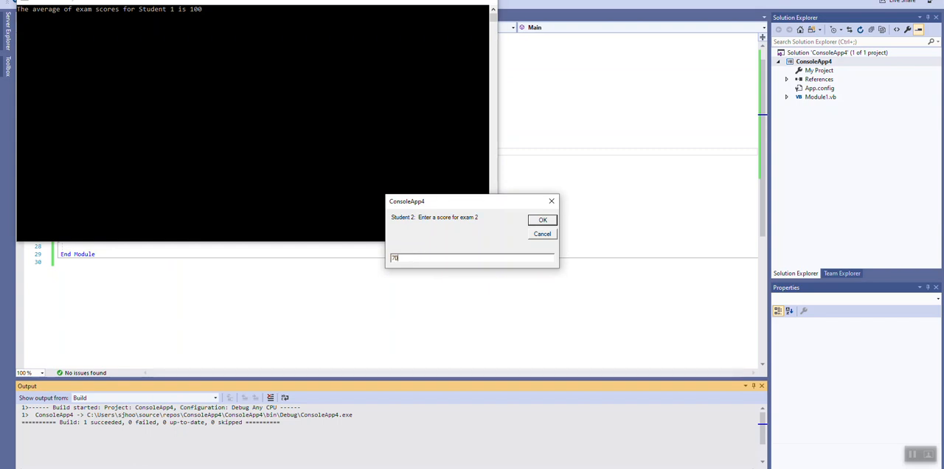
{"action": "left_click", "coordinate": [542, 220]}
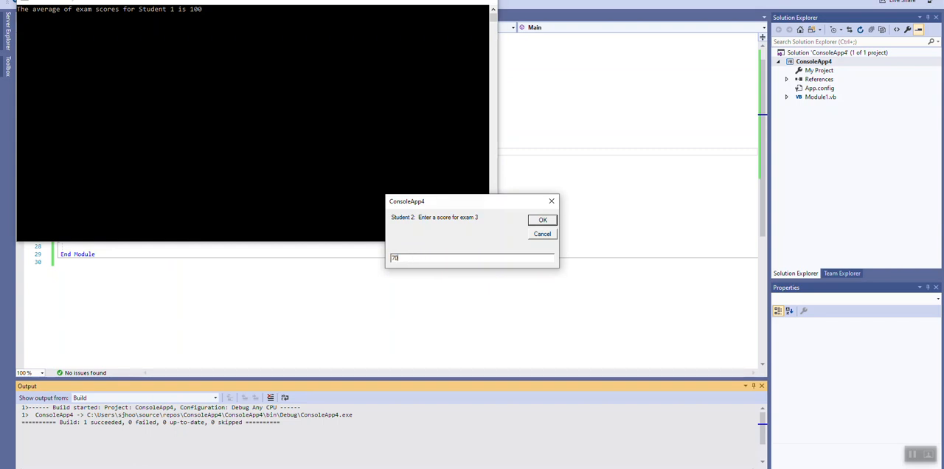
{"action": "left_click", "coordinate": [542, 220]}
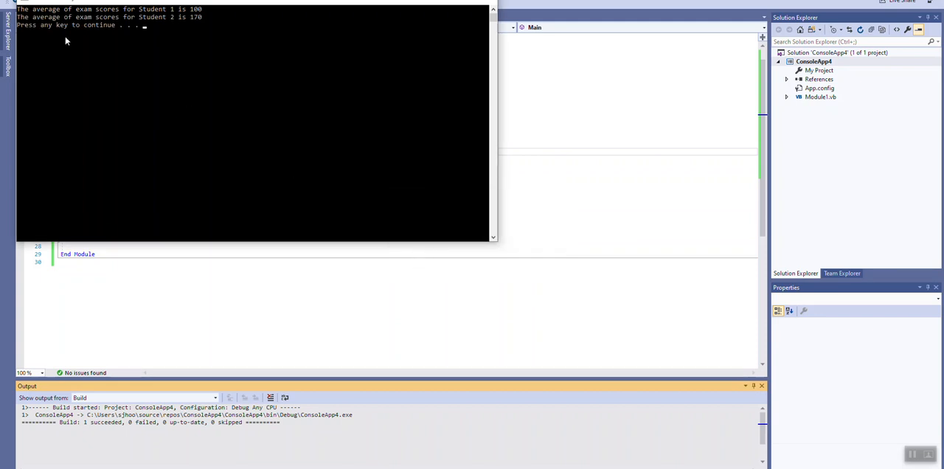
{"action": "mouse_move", "coordinate": [201, 26]}
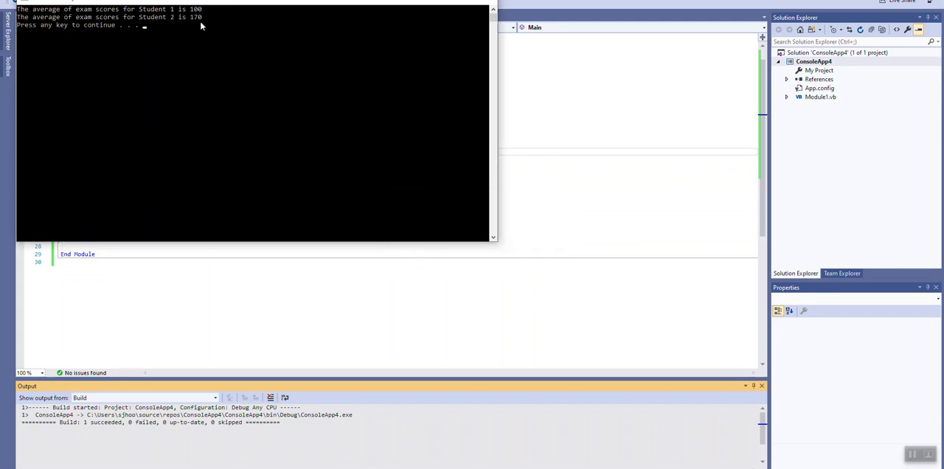
{"action": "mouse_move", "coordinate": [284, 71]}
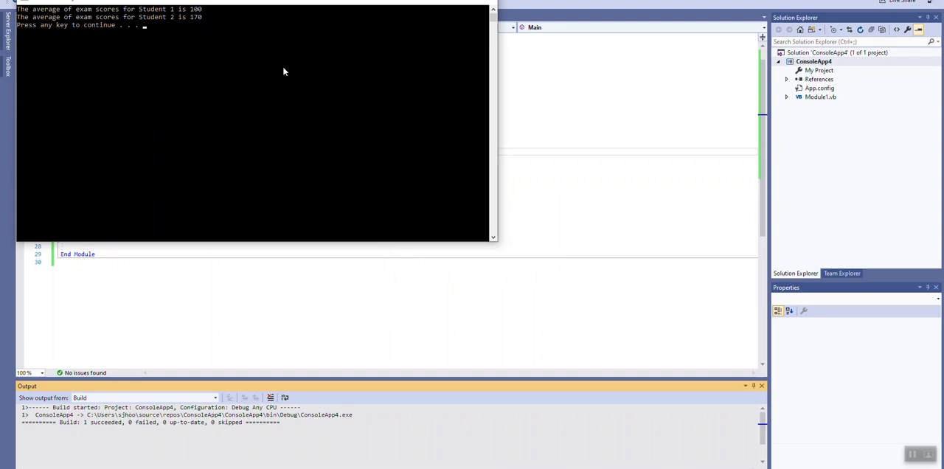
{"action": "mouse_move", "coordinate": [428, 145]}
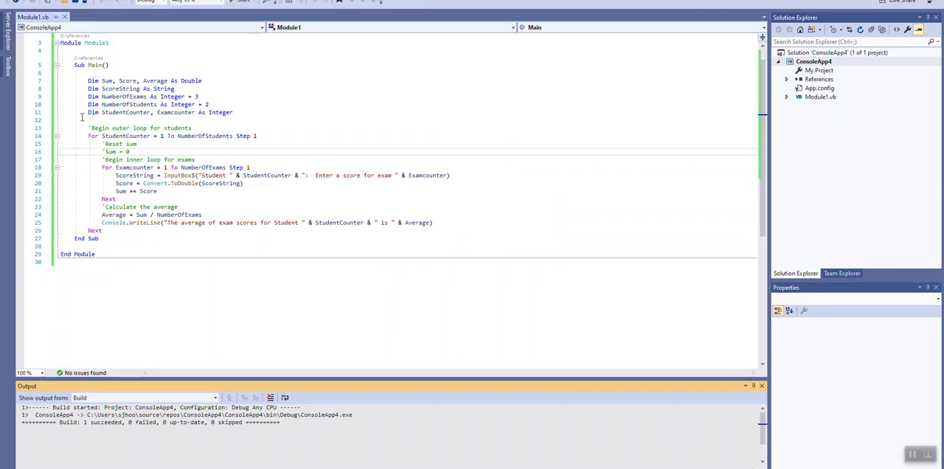
{"action": "mouse_move", "coordinate": [135, 288]}
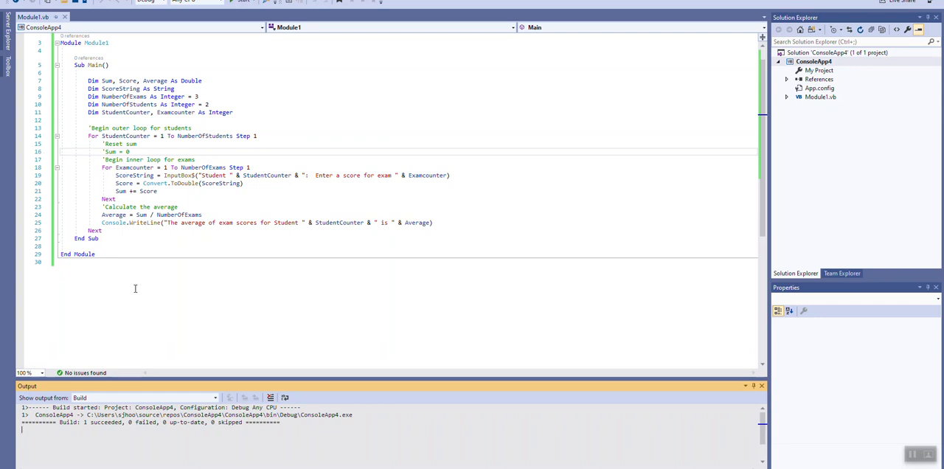